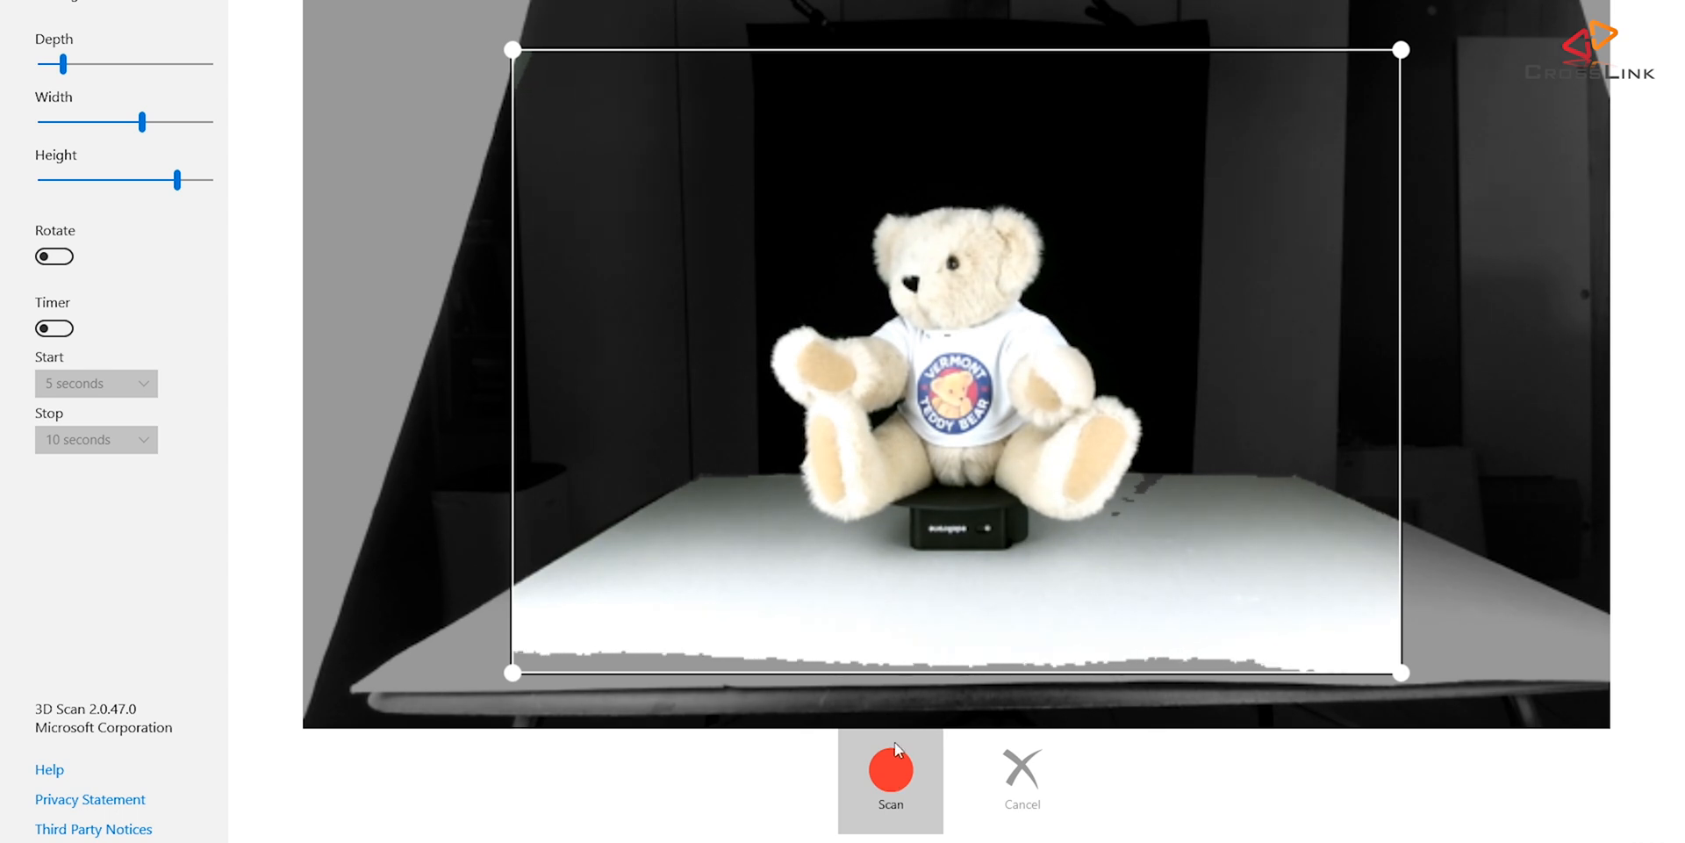
mouse_move(935, 342)
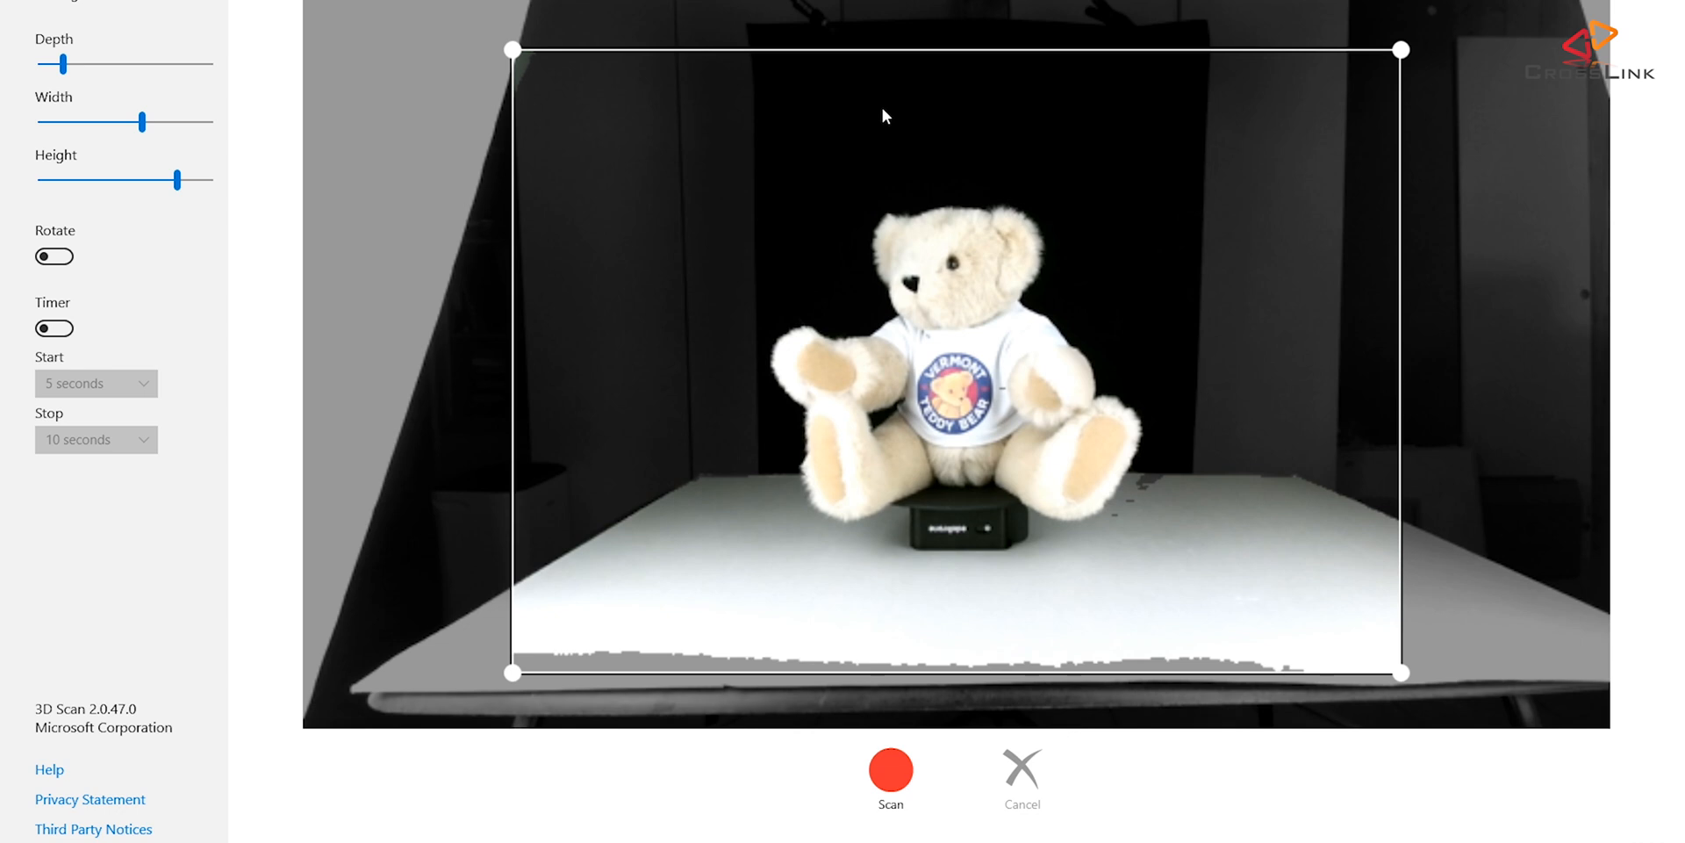
mouse_move(1018, 90)
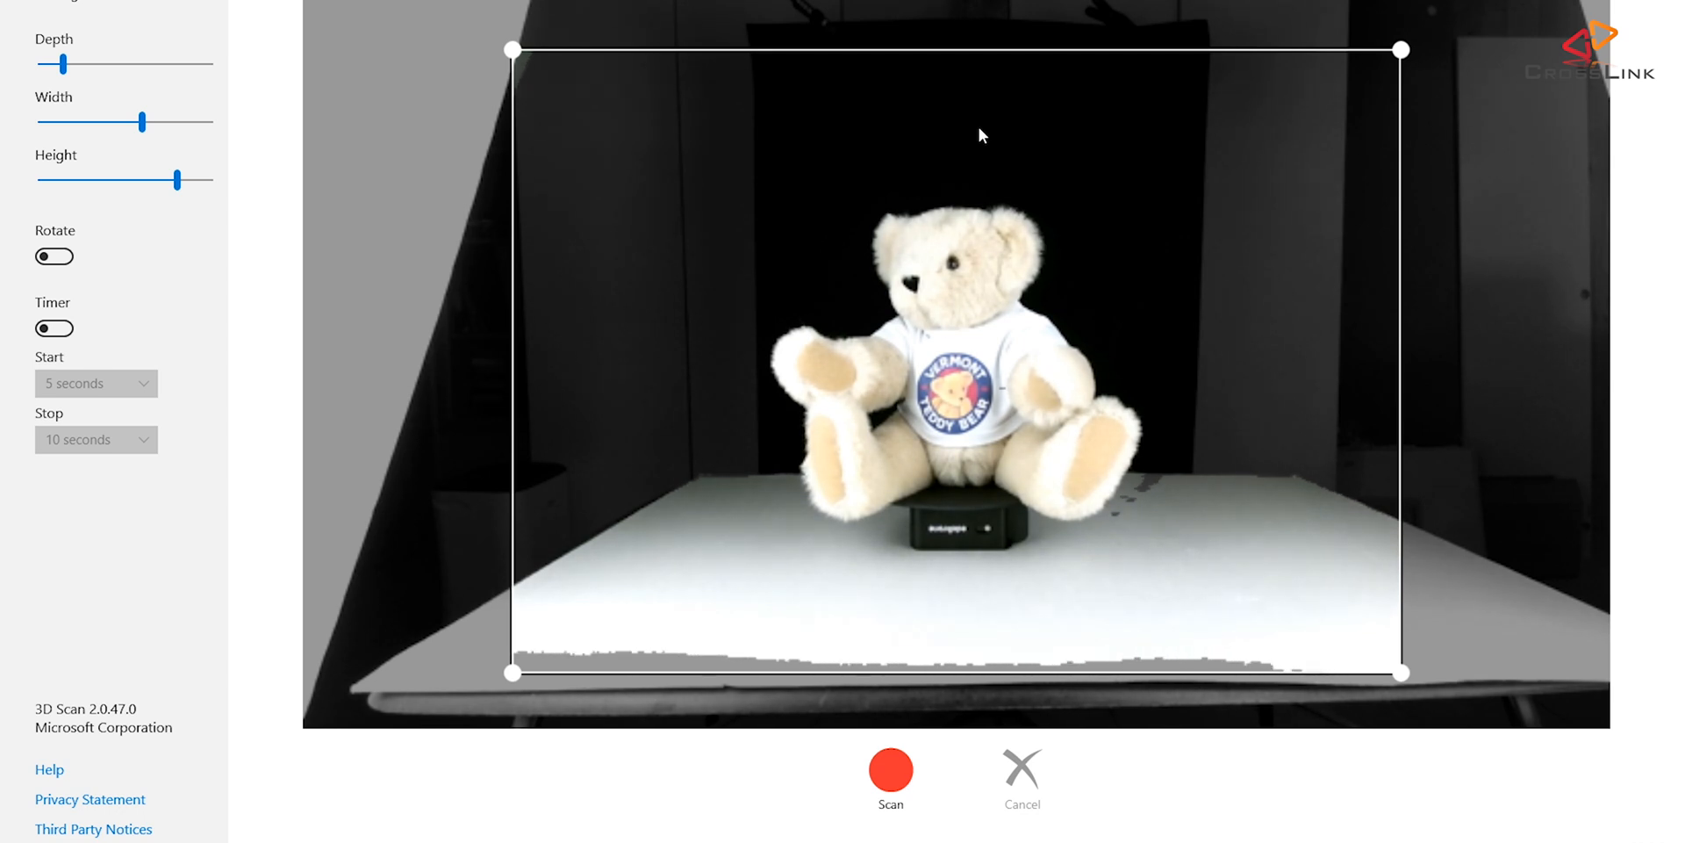
Shrink the scan box's depth, width and height to frame the teddy bear snugly
left_click_drag(1399, 673, 1331, 652)
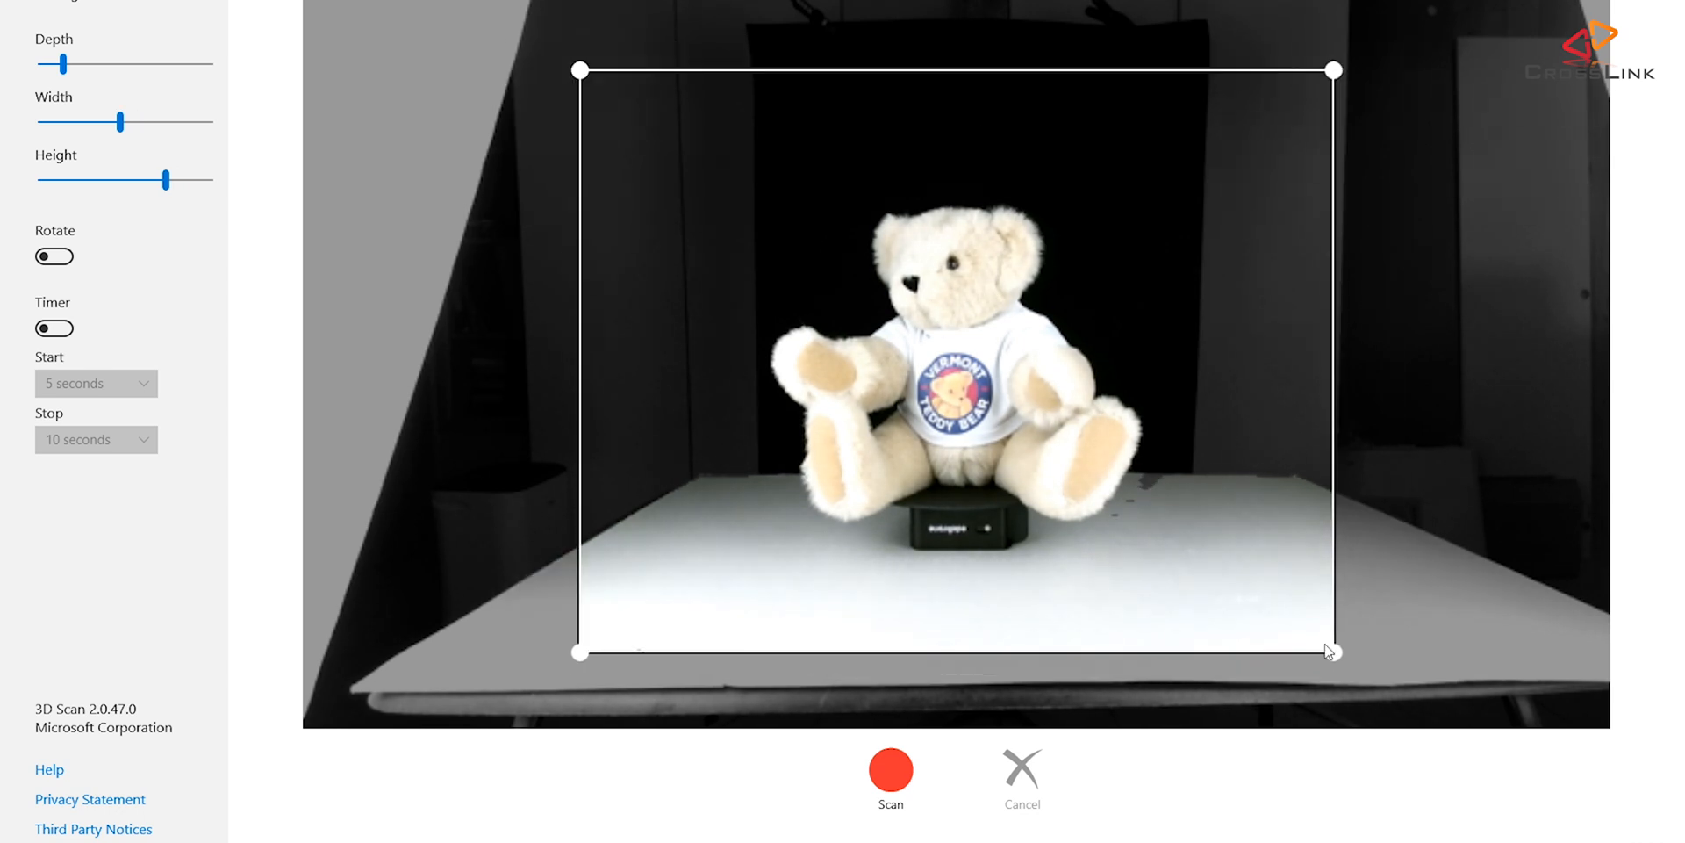
left_click_drag(1330, 650, 1297, 611)
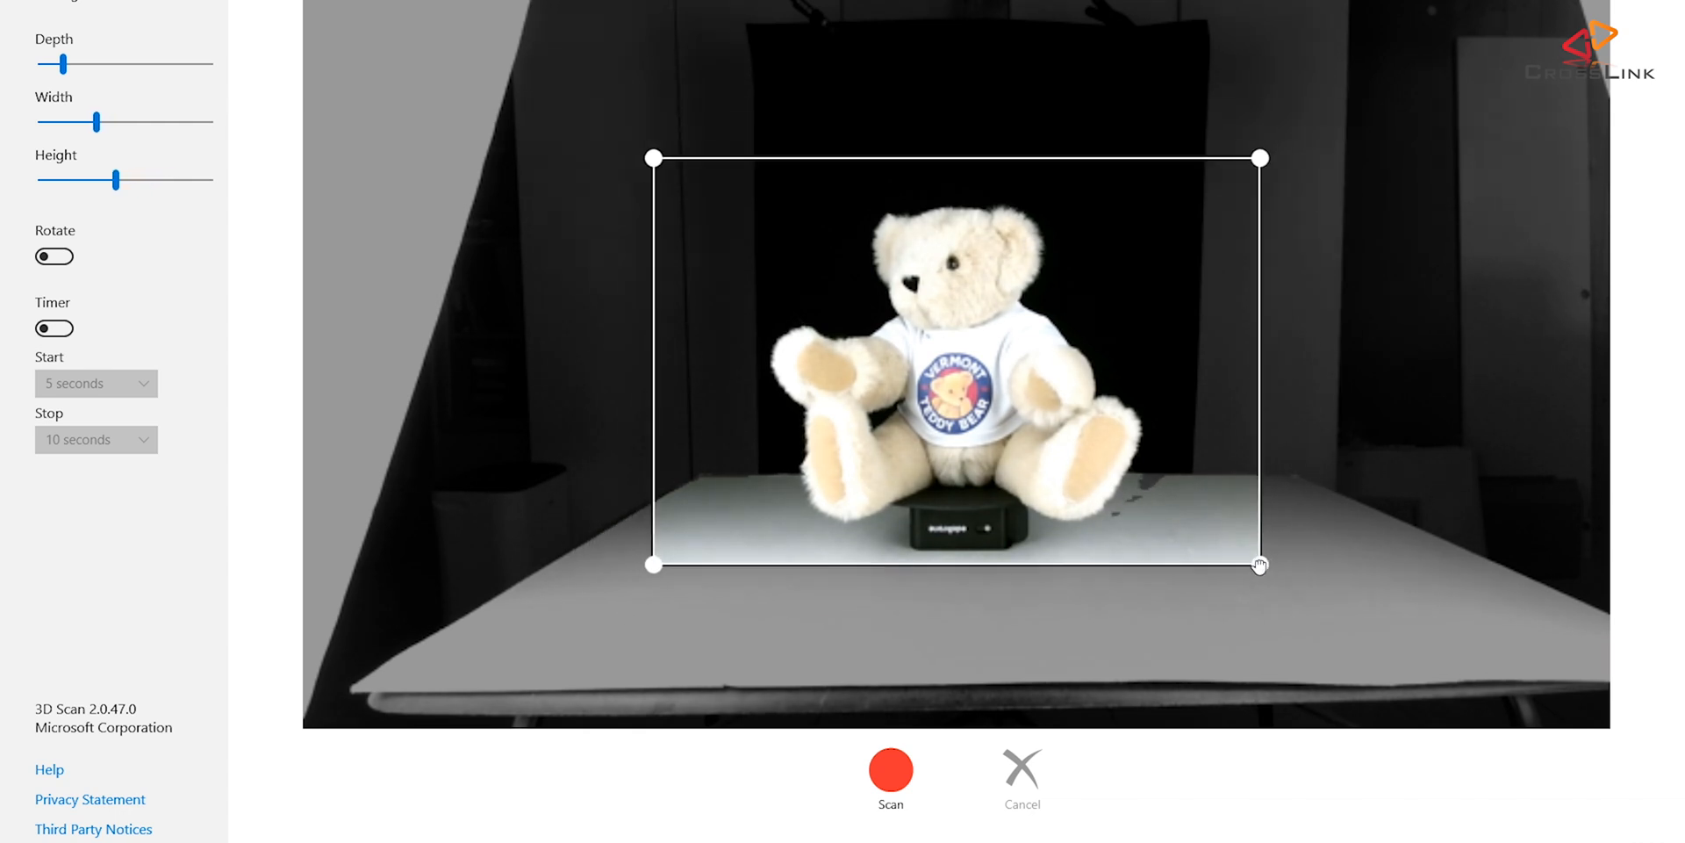
left_click_drag(1260, 565, 1250, 556)
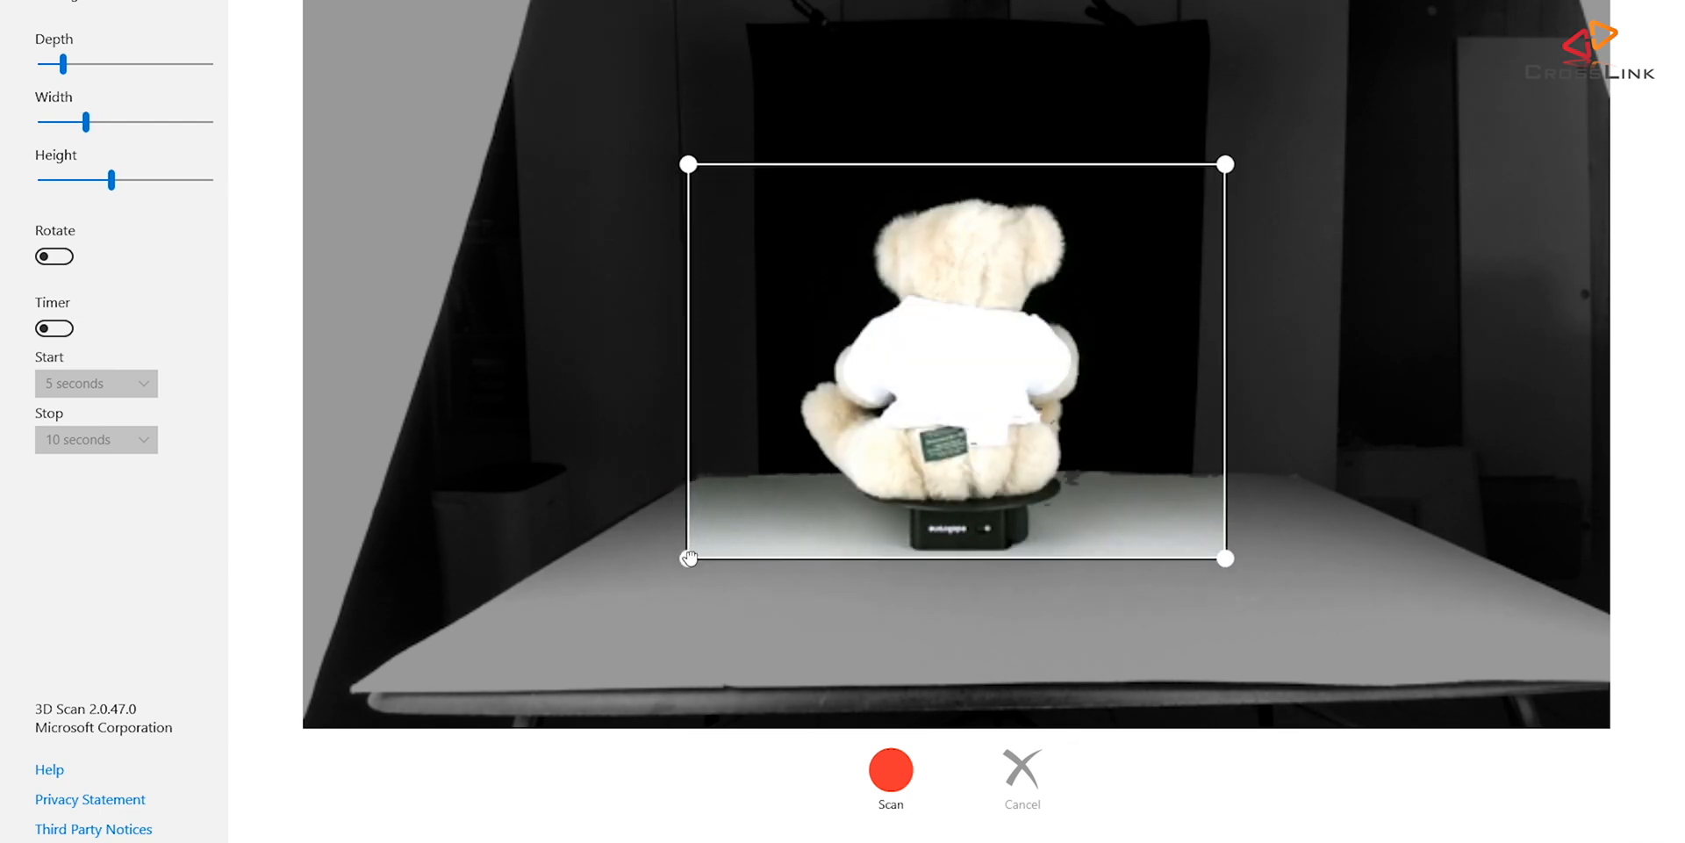
left_click_drag(690, 559, 715, 558)
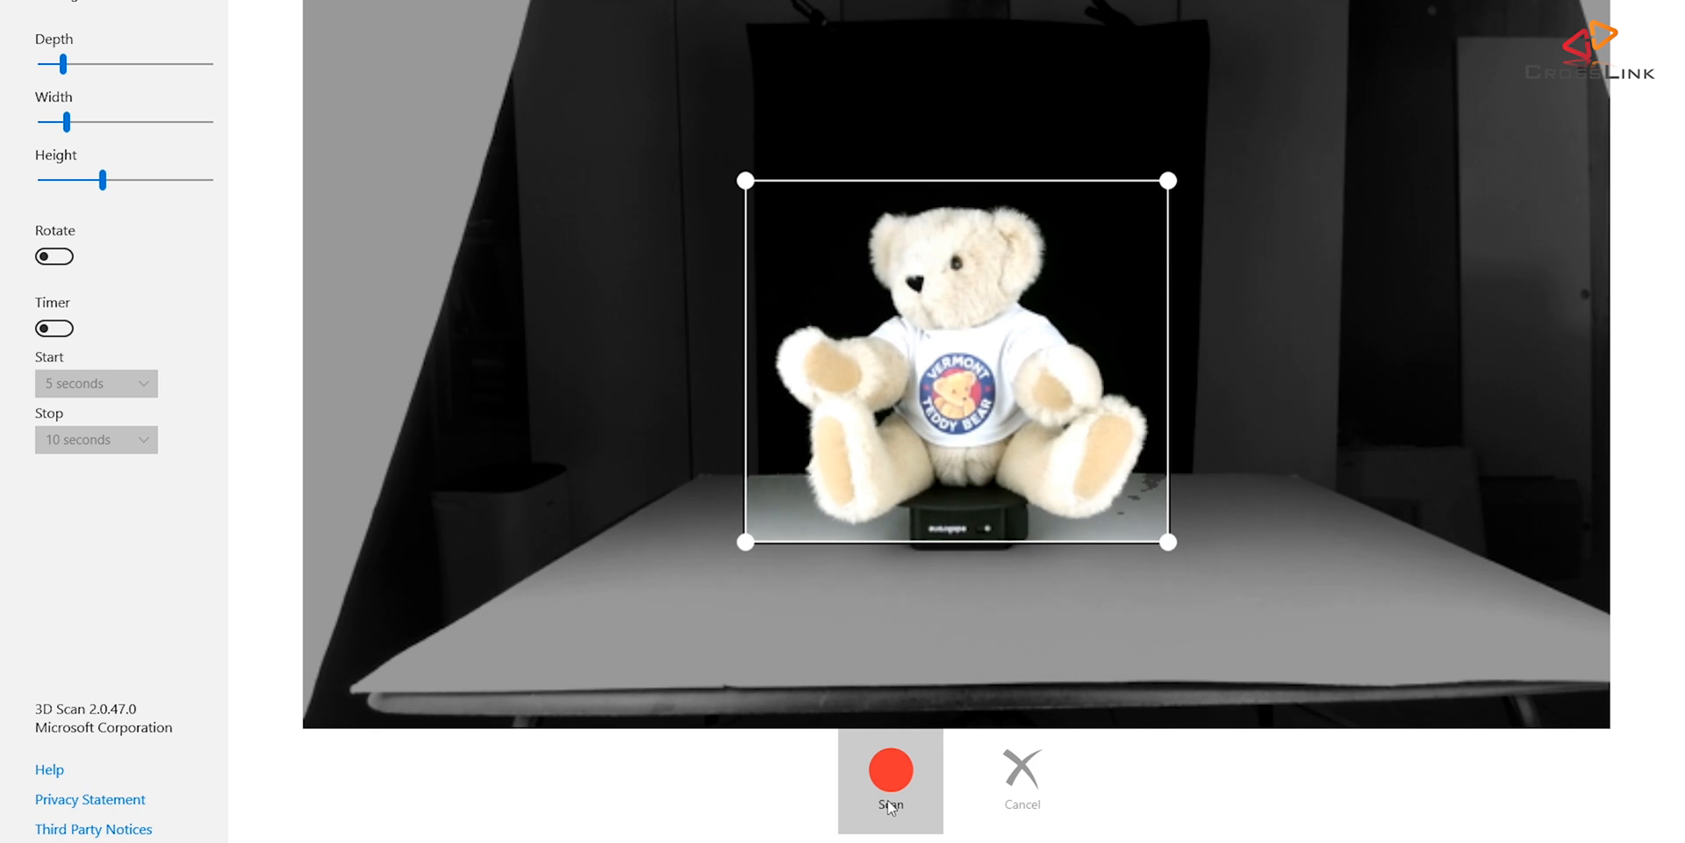
Start capturing the teddy bear so its point-cloud preview builds up
left_click(889, 792)
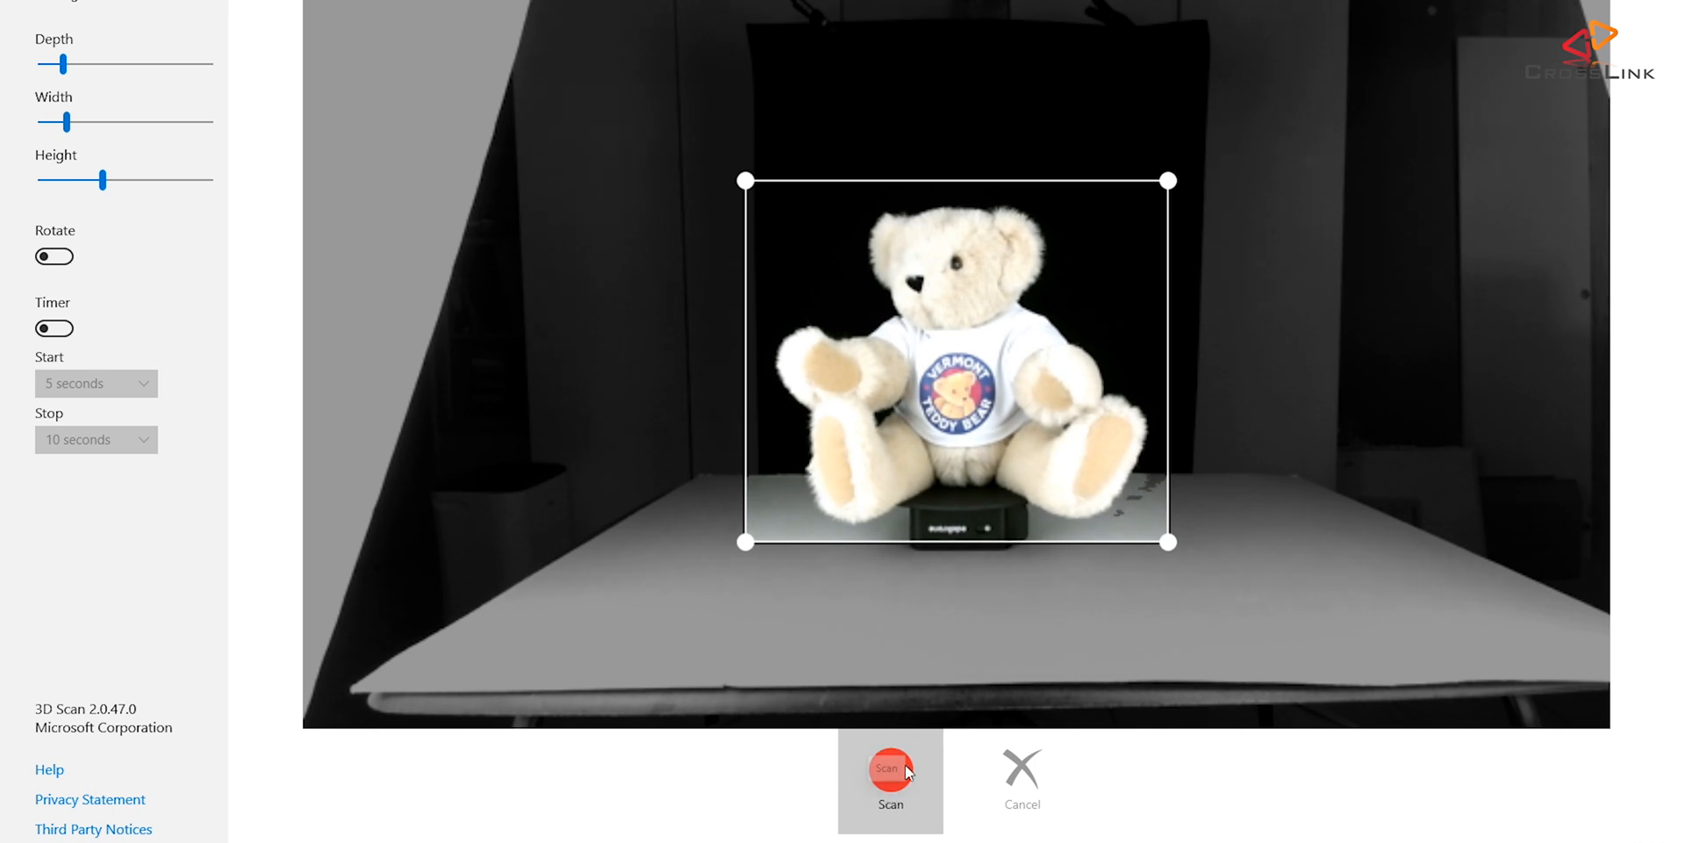
left_click(890, 768)
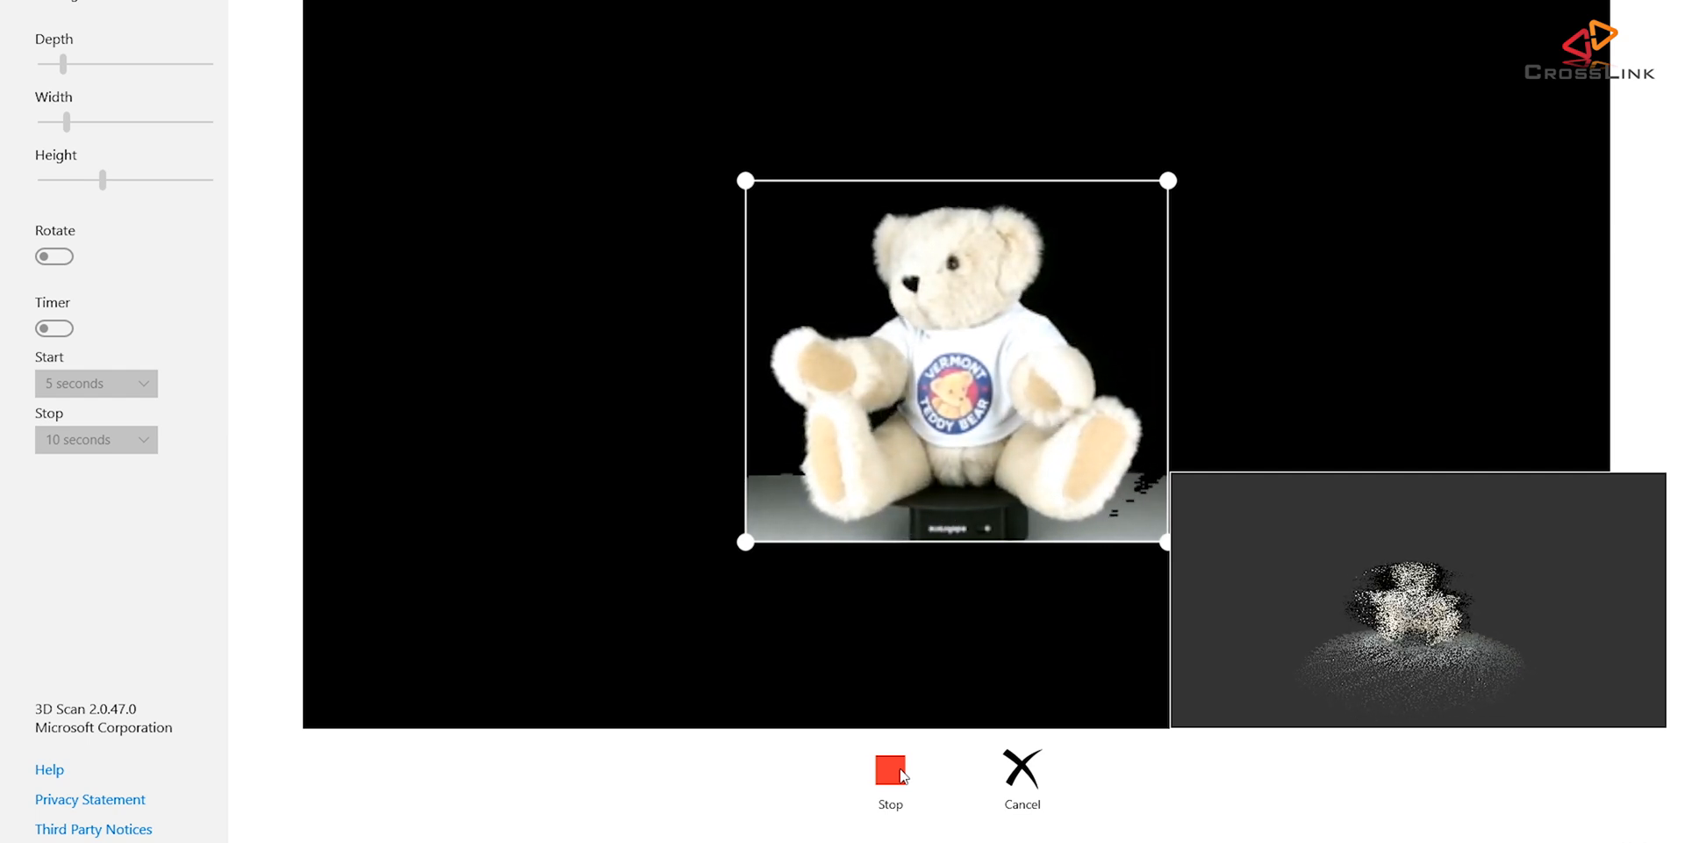
left_click(890, 772)
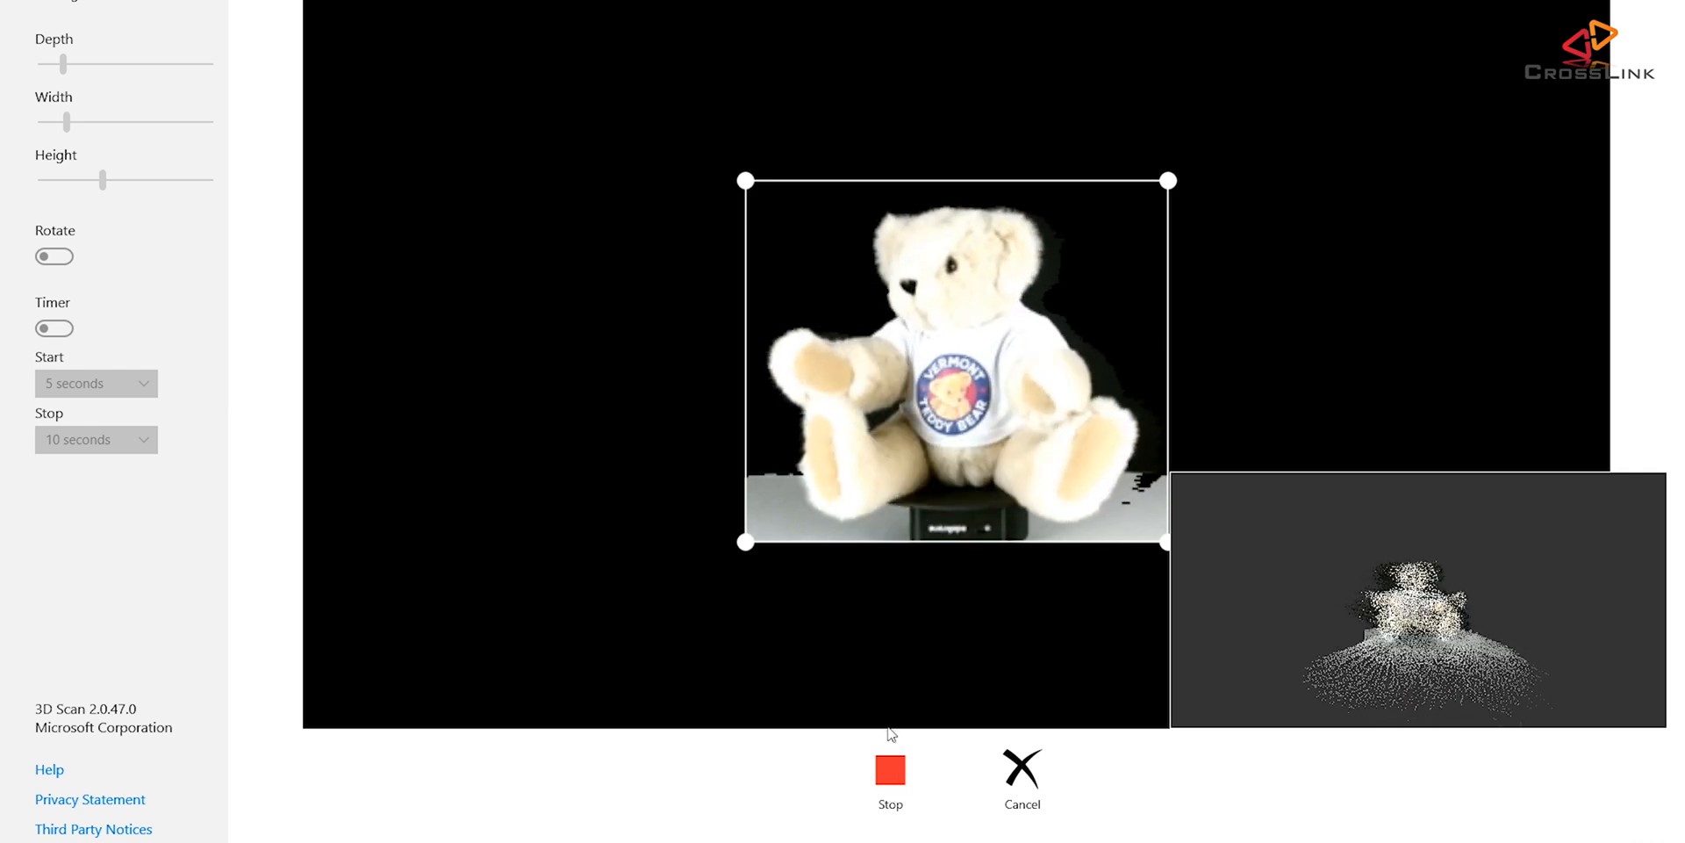
Stop the scan and orbit the resulting bear mesh to inspect its holes
left_click(889, 769)
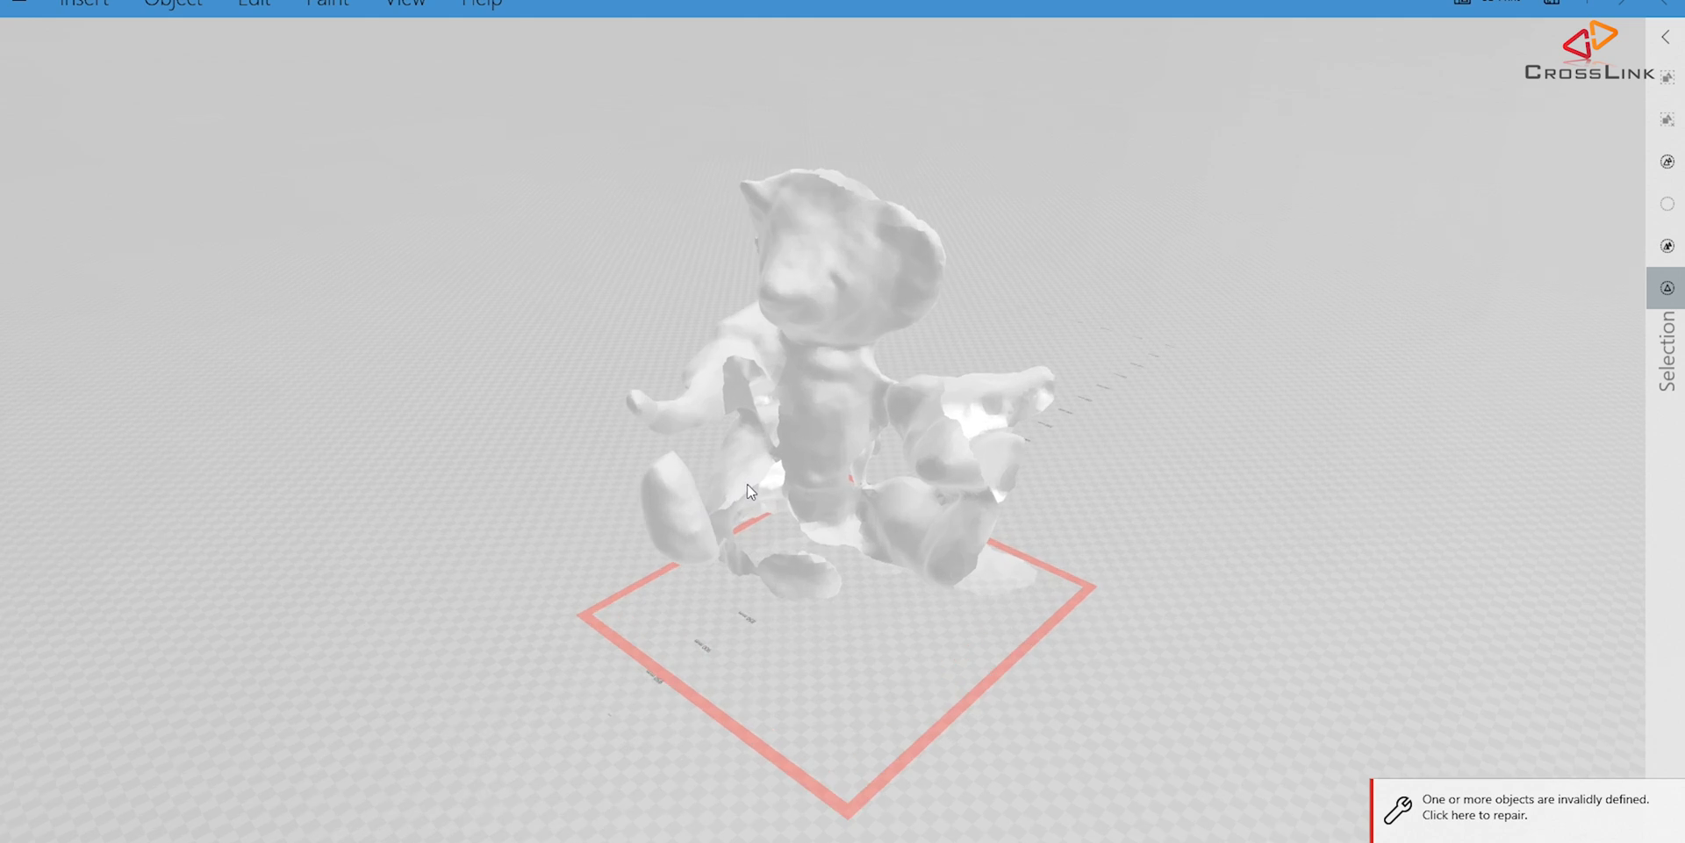
left_click_drag(748, 491, 1122, 619)
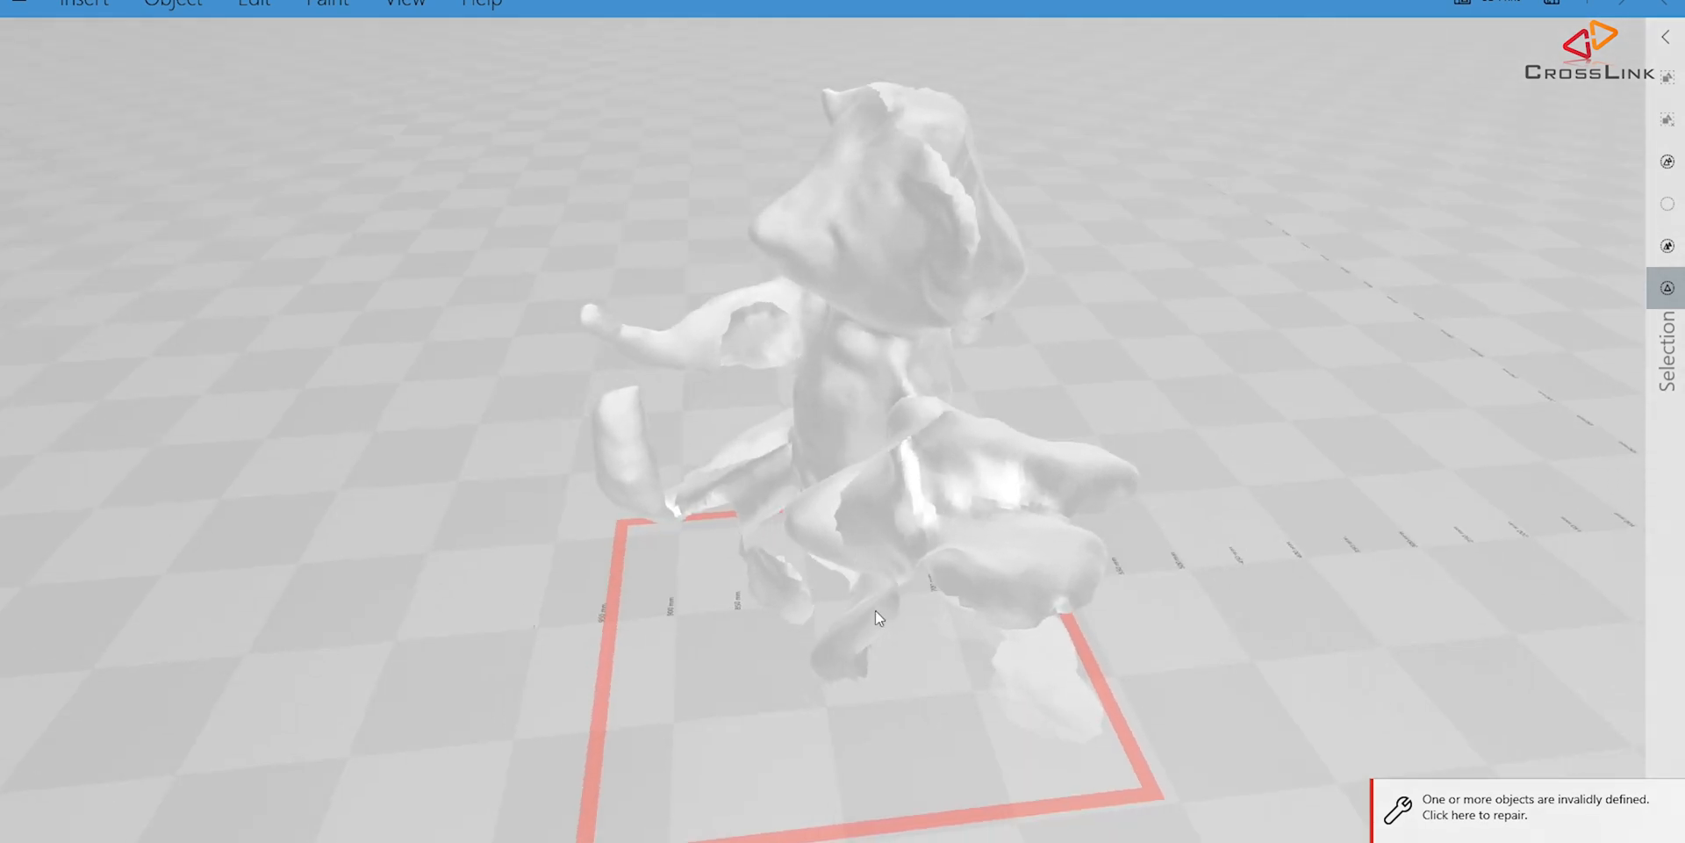
left_click_drag(876, 617, 1088, 652)
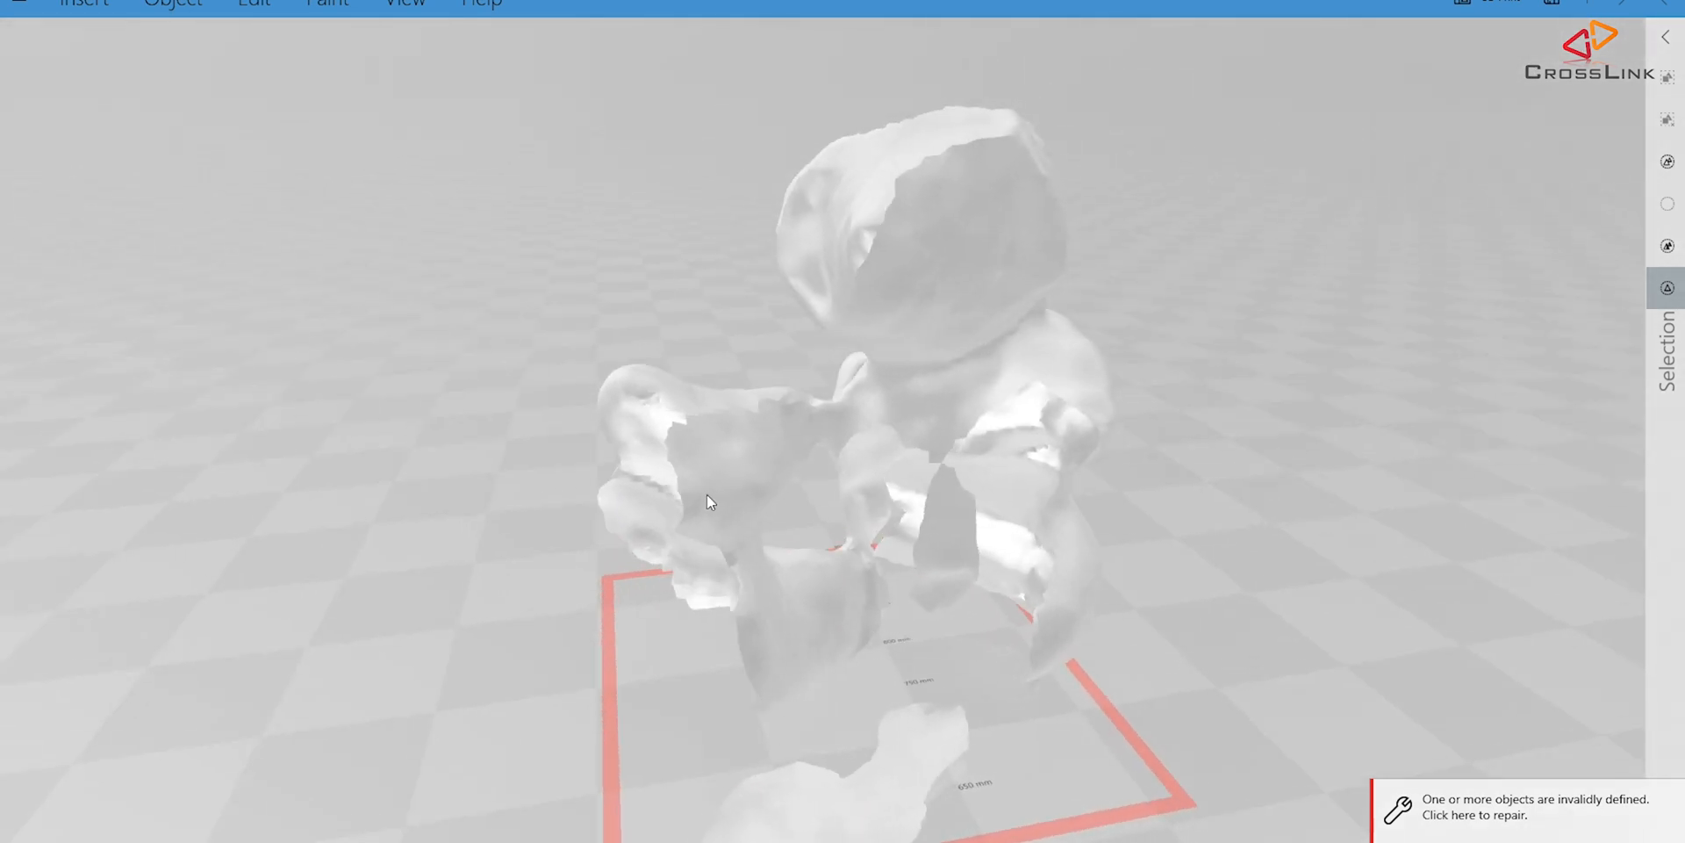
left_click_drag(710, 502, 1030, 584)
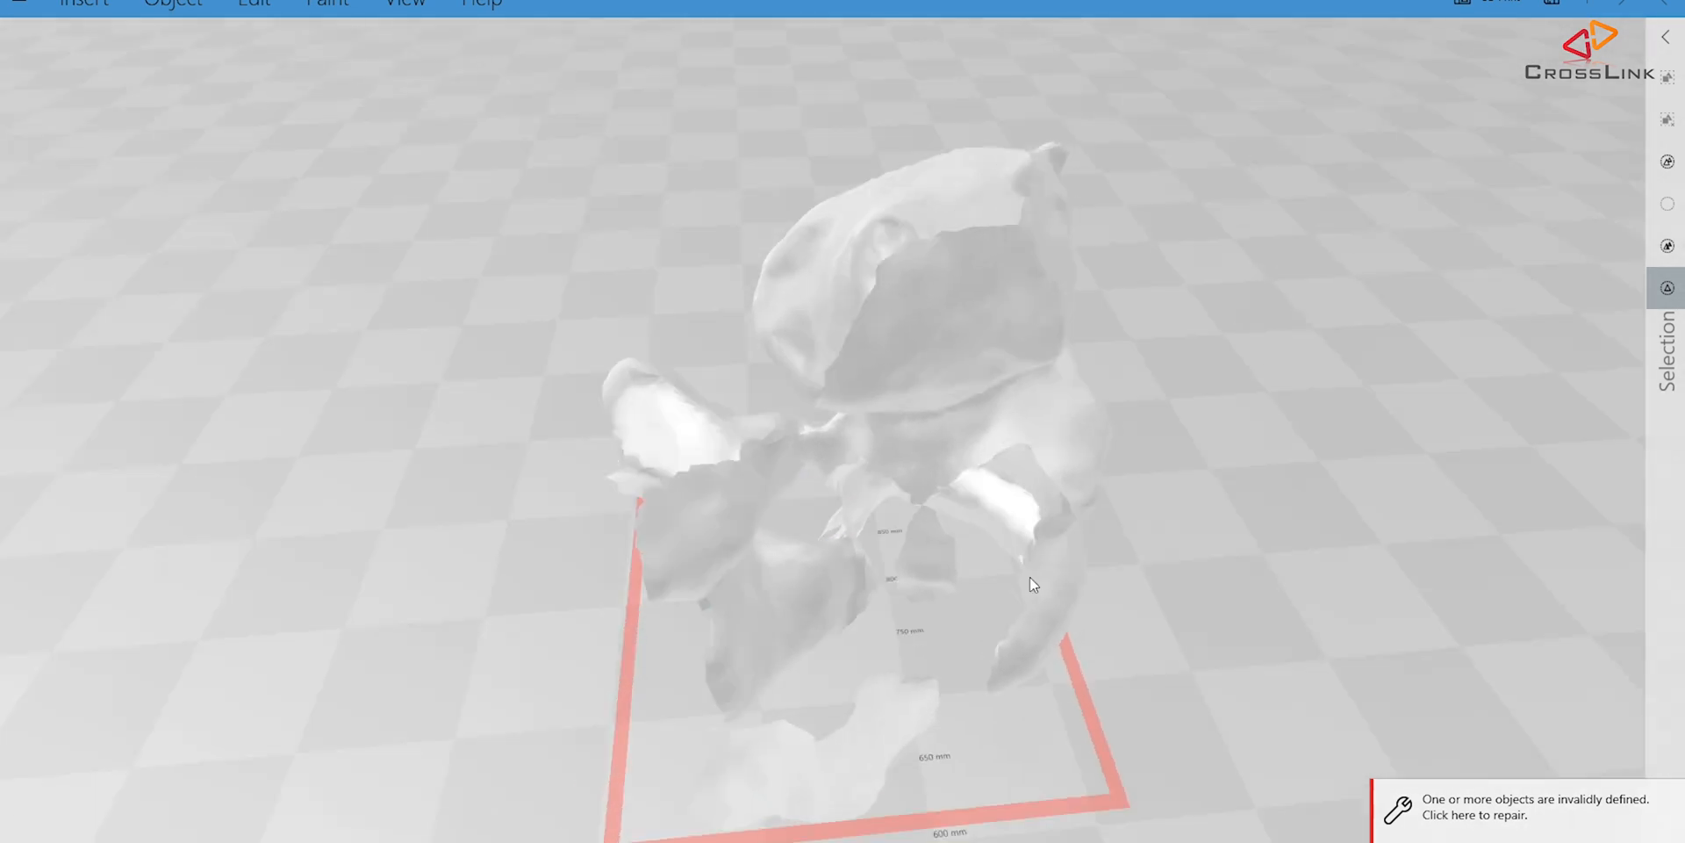
left_click_drag(1032, 585, 1160, 513)
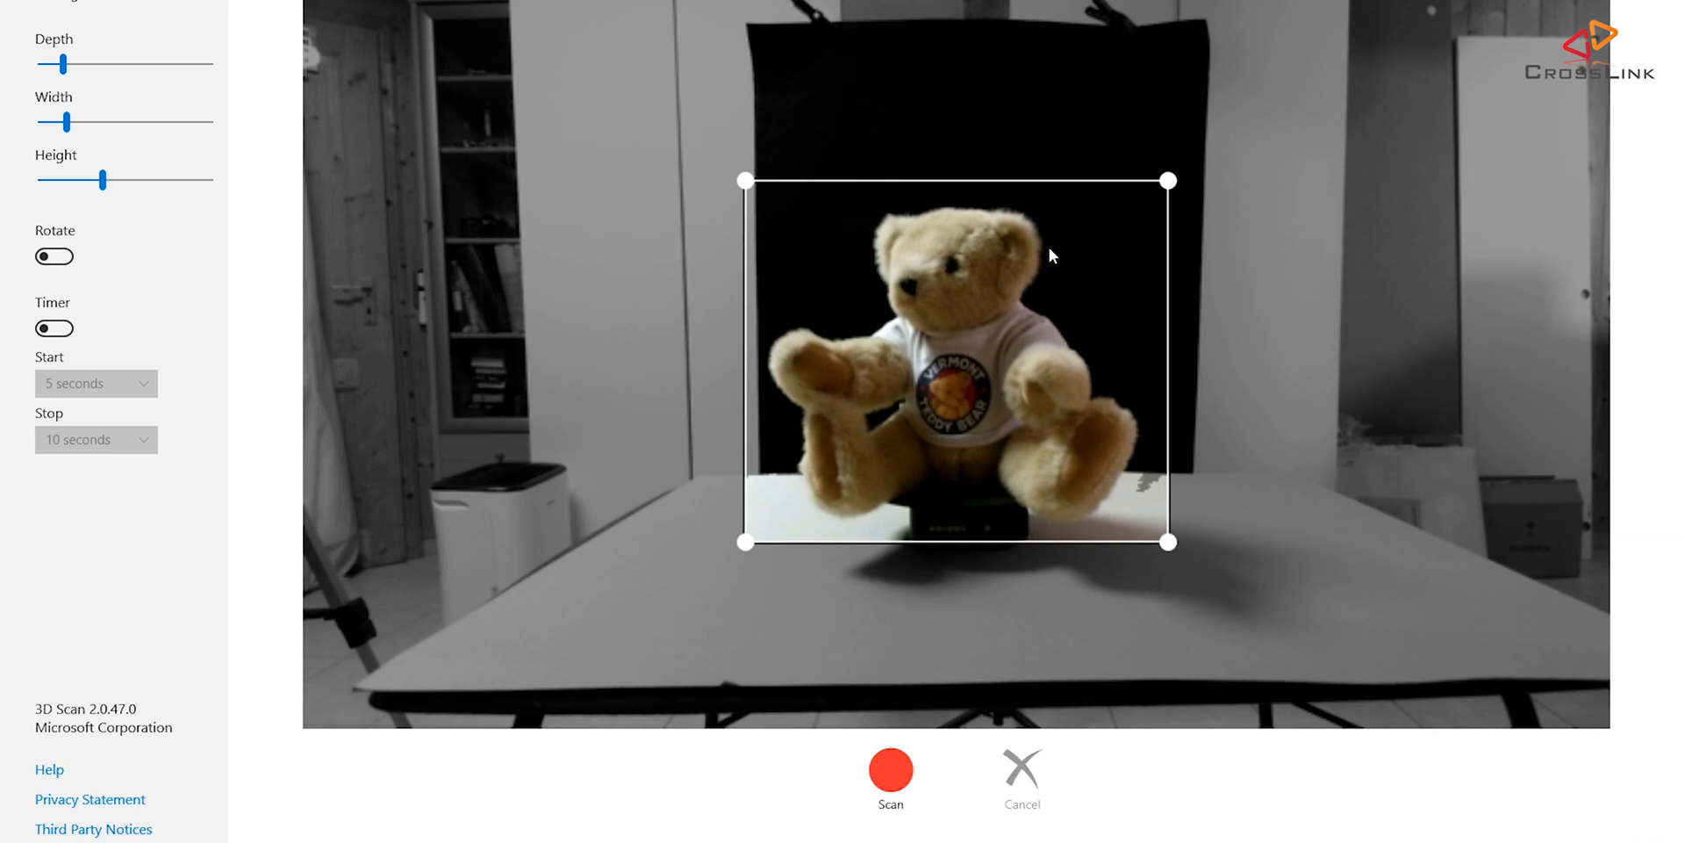
Start a second capture of the teddy bear under different lighting
left_click(891, 790)
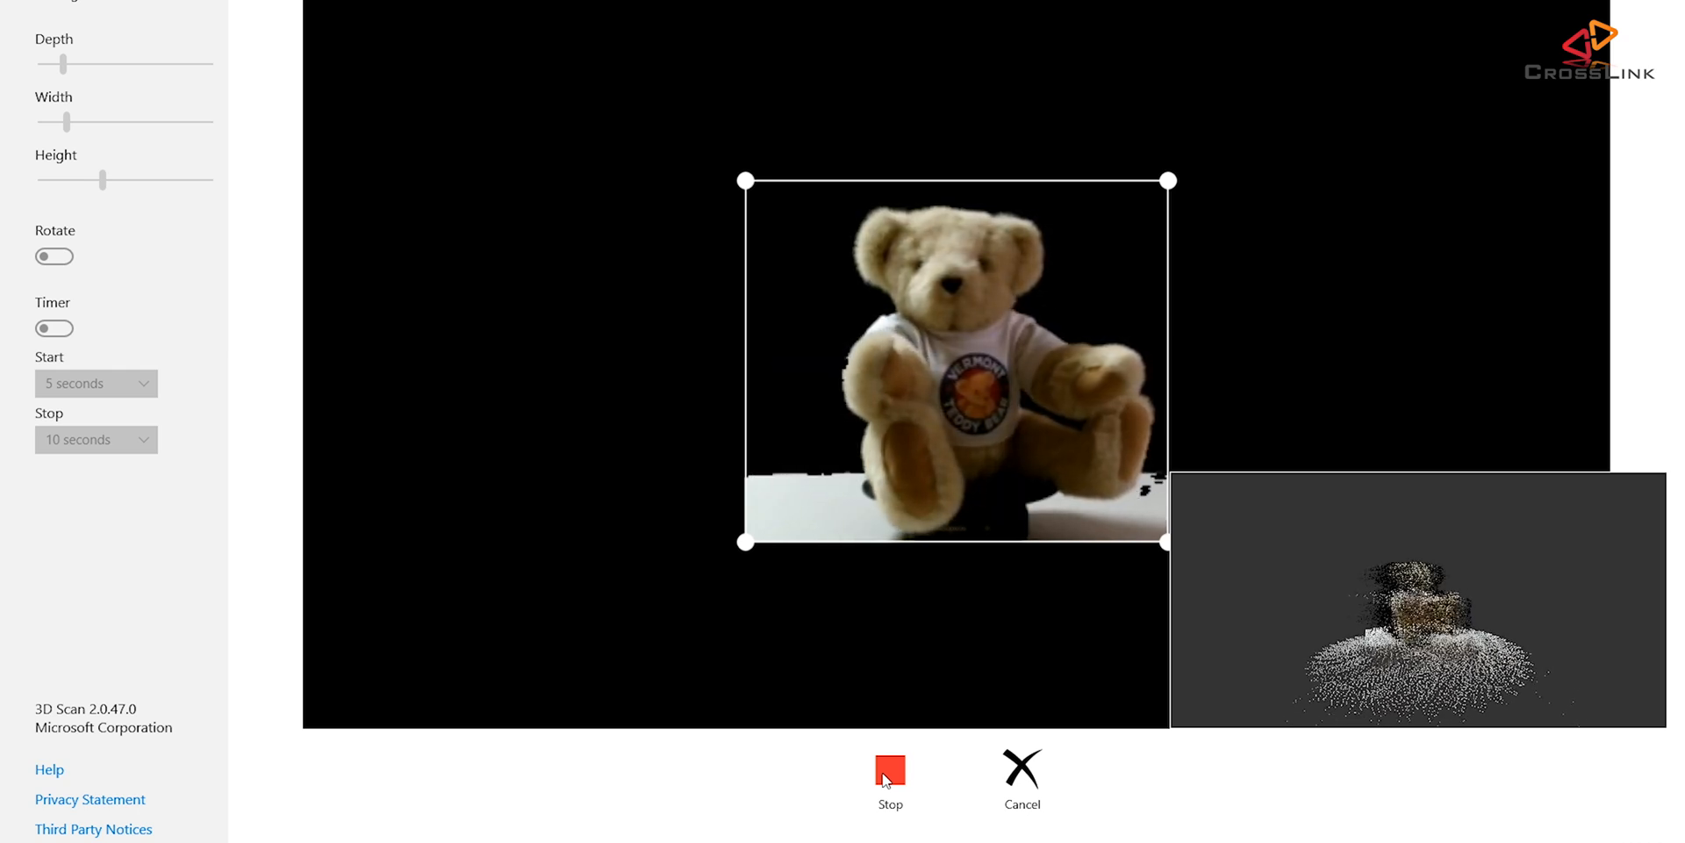
Stop the second scan and orbit the mesh, checking the smooth back and front holes
left_click(890, 772)
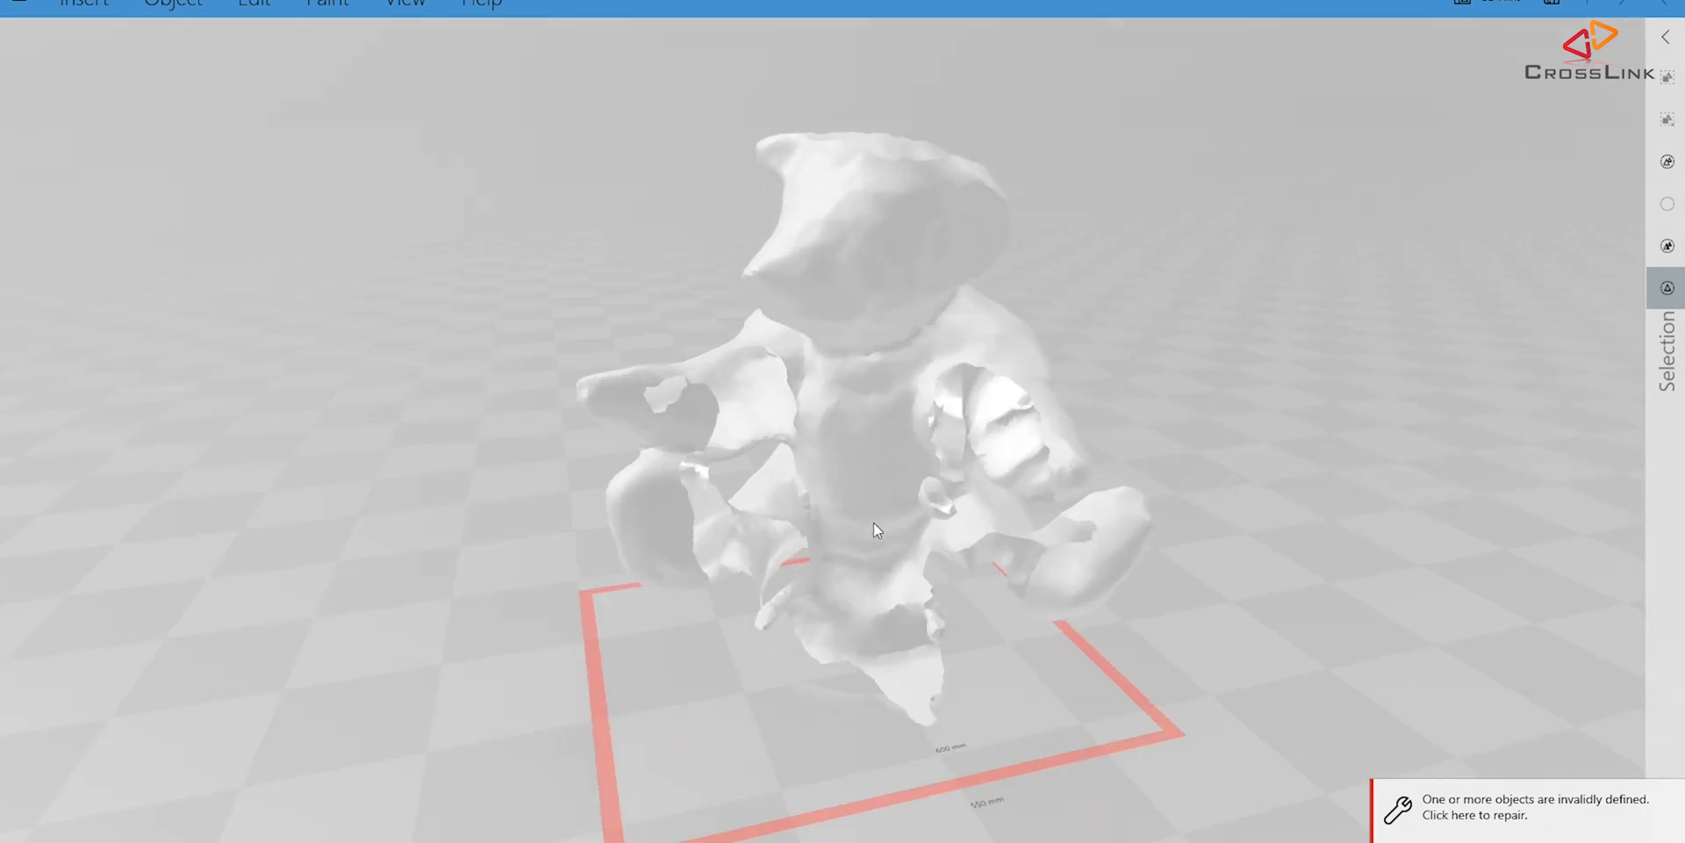
left_click_drag(876, 528, 1068, 556)
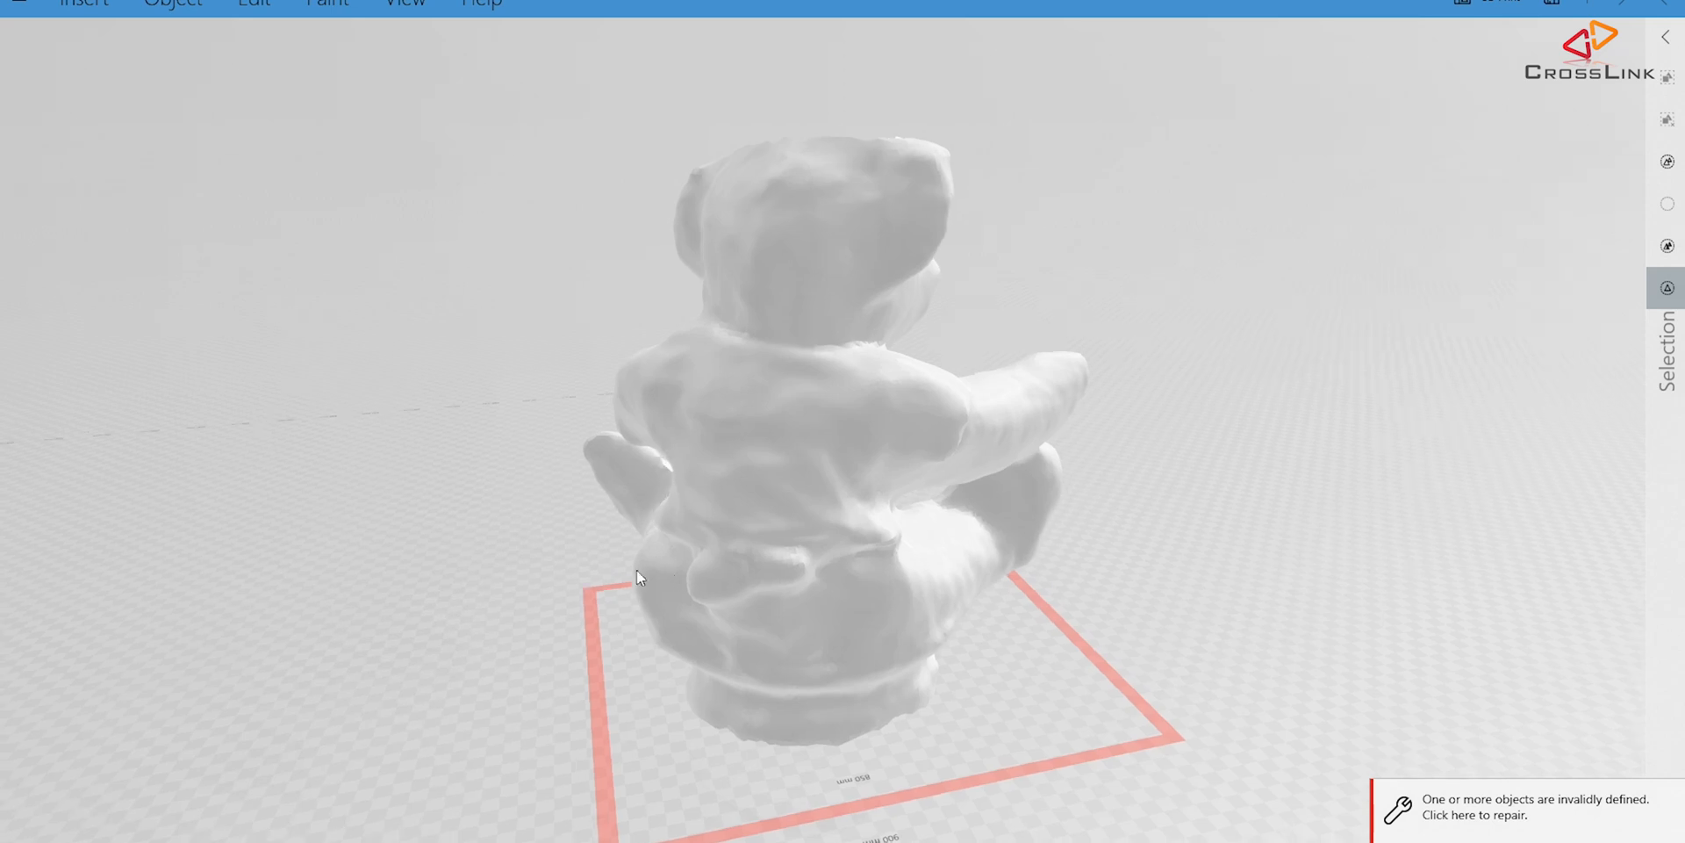
left_click_drag(634, 577, 876, 569)
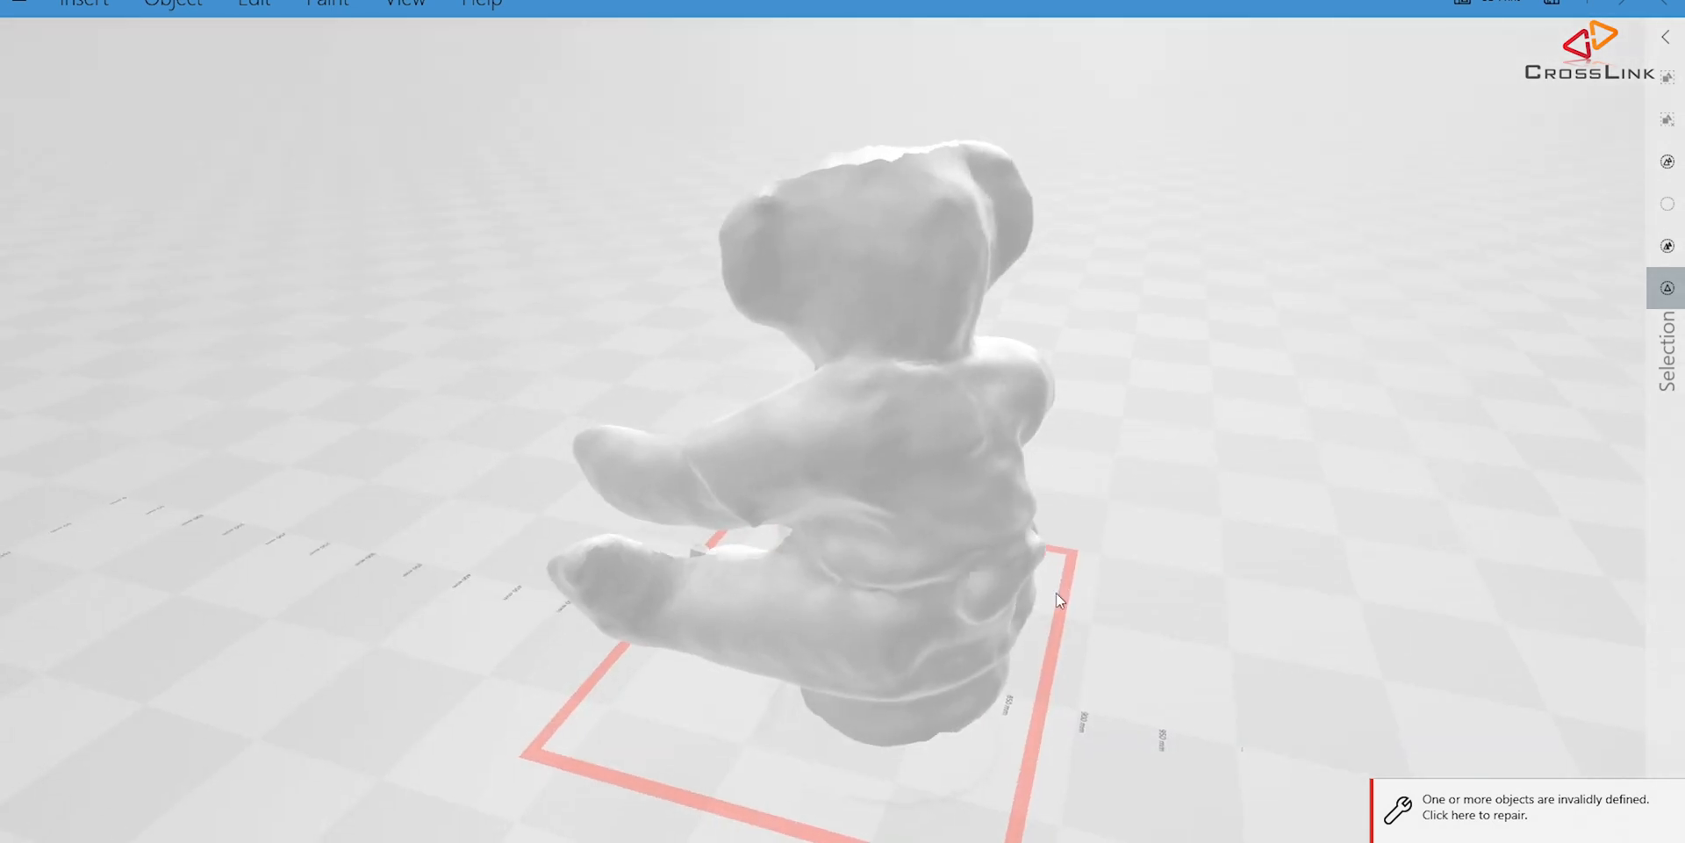
left_click_drag(1058, 599, 779, 353)
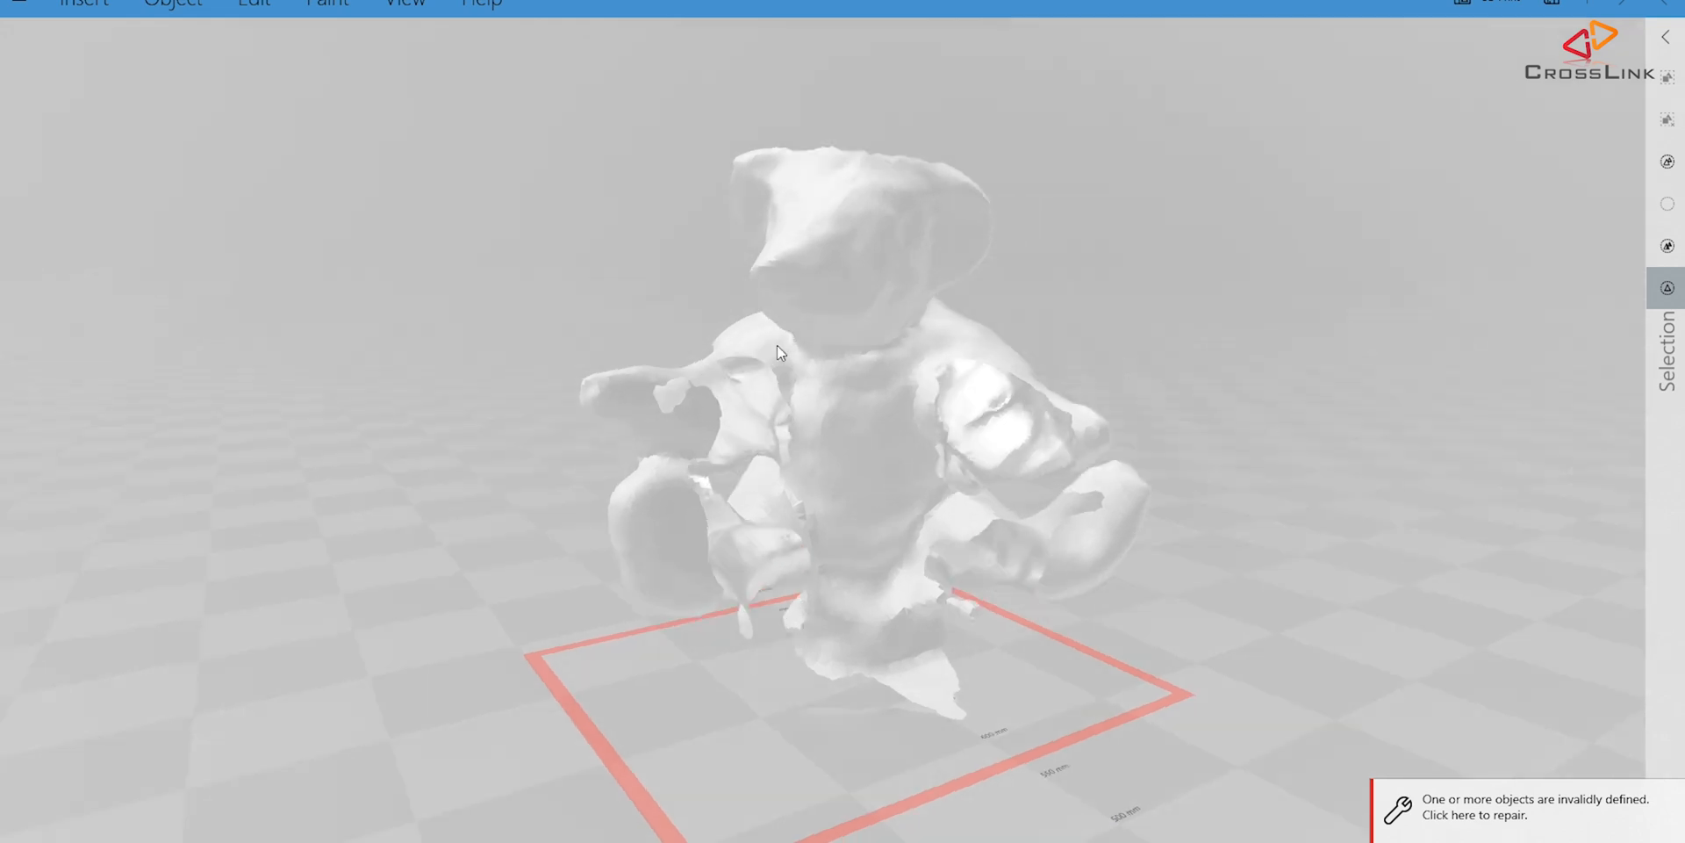
left_click_drag(779, 353, 895, 424)
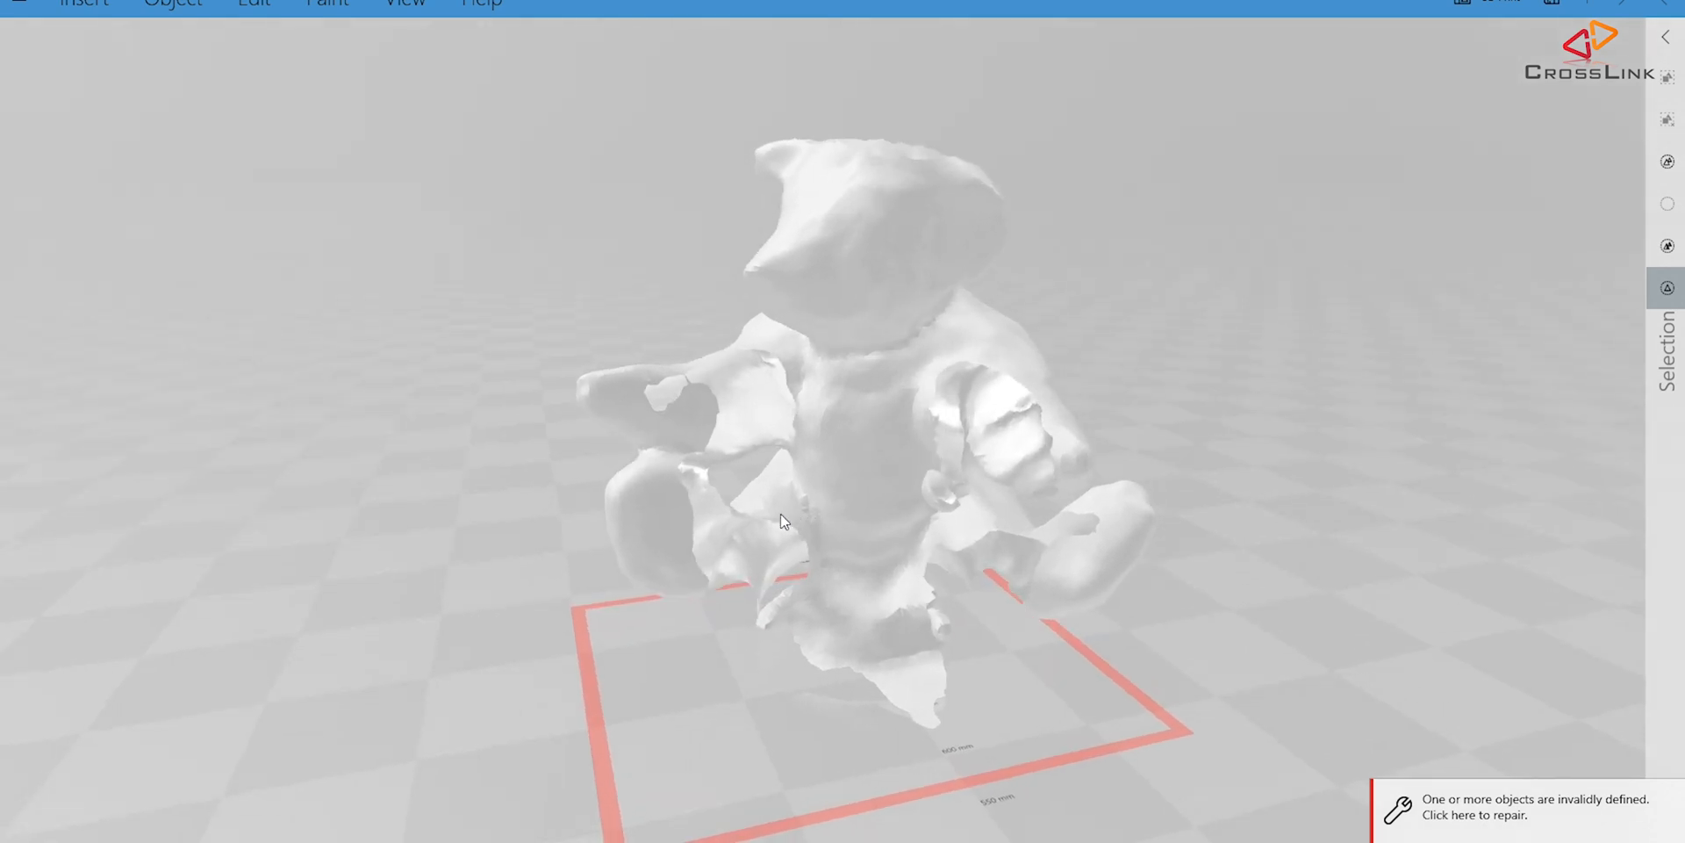
left_click_drag(782, 522, 1000, 551)
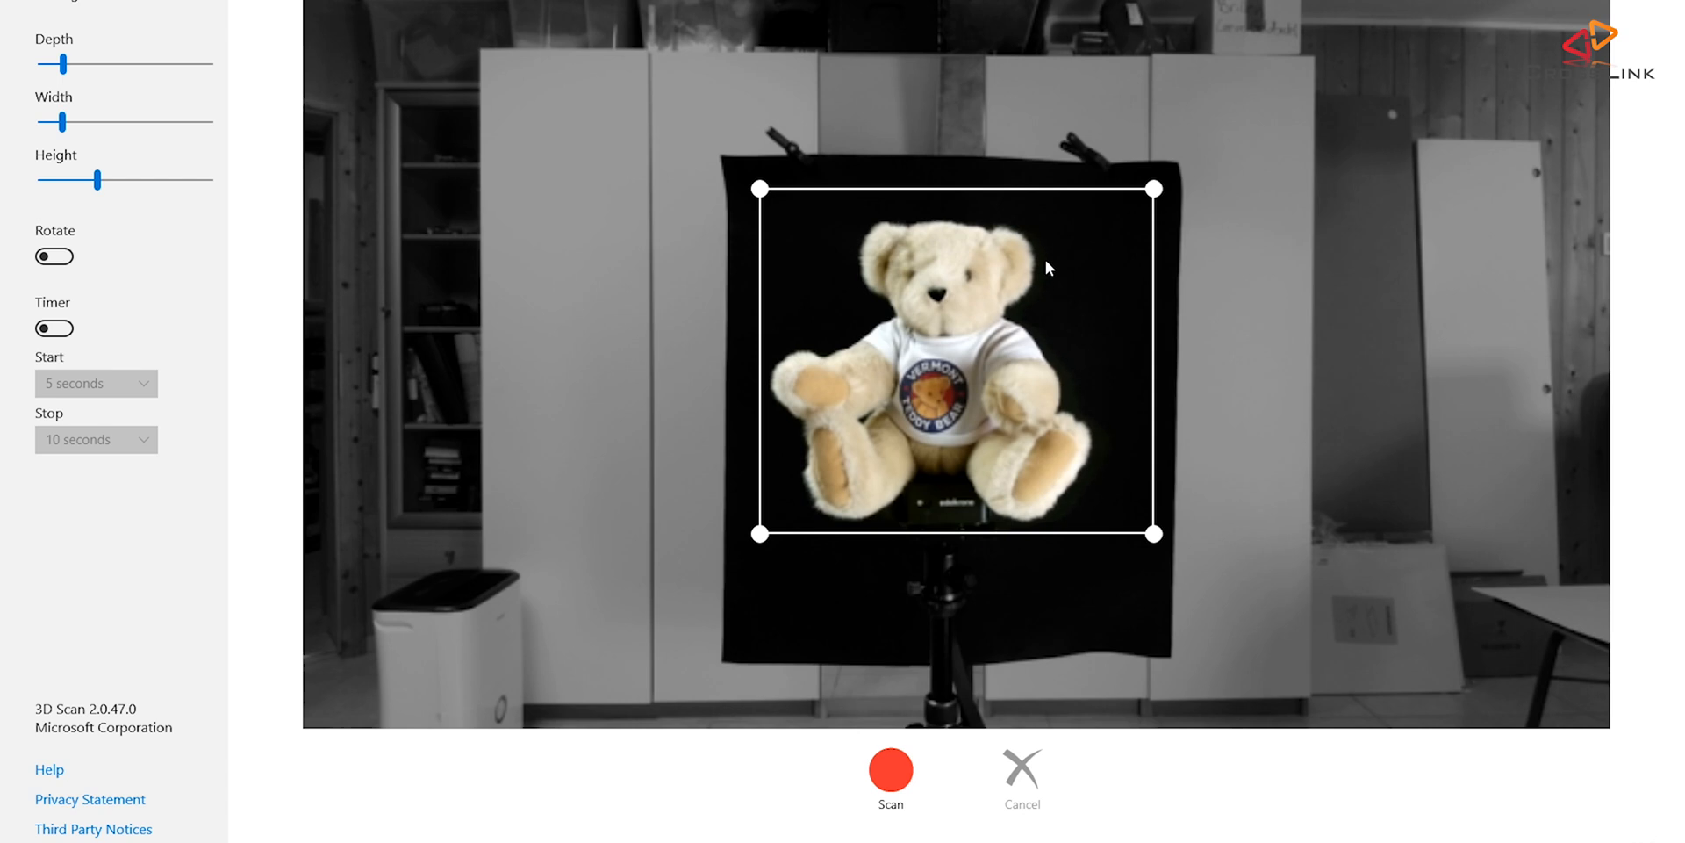
Start a third capture with the bear raised on a stand before the black backdrop
left_click(891, 782)
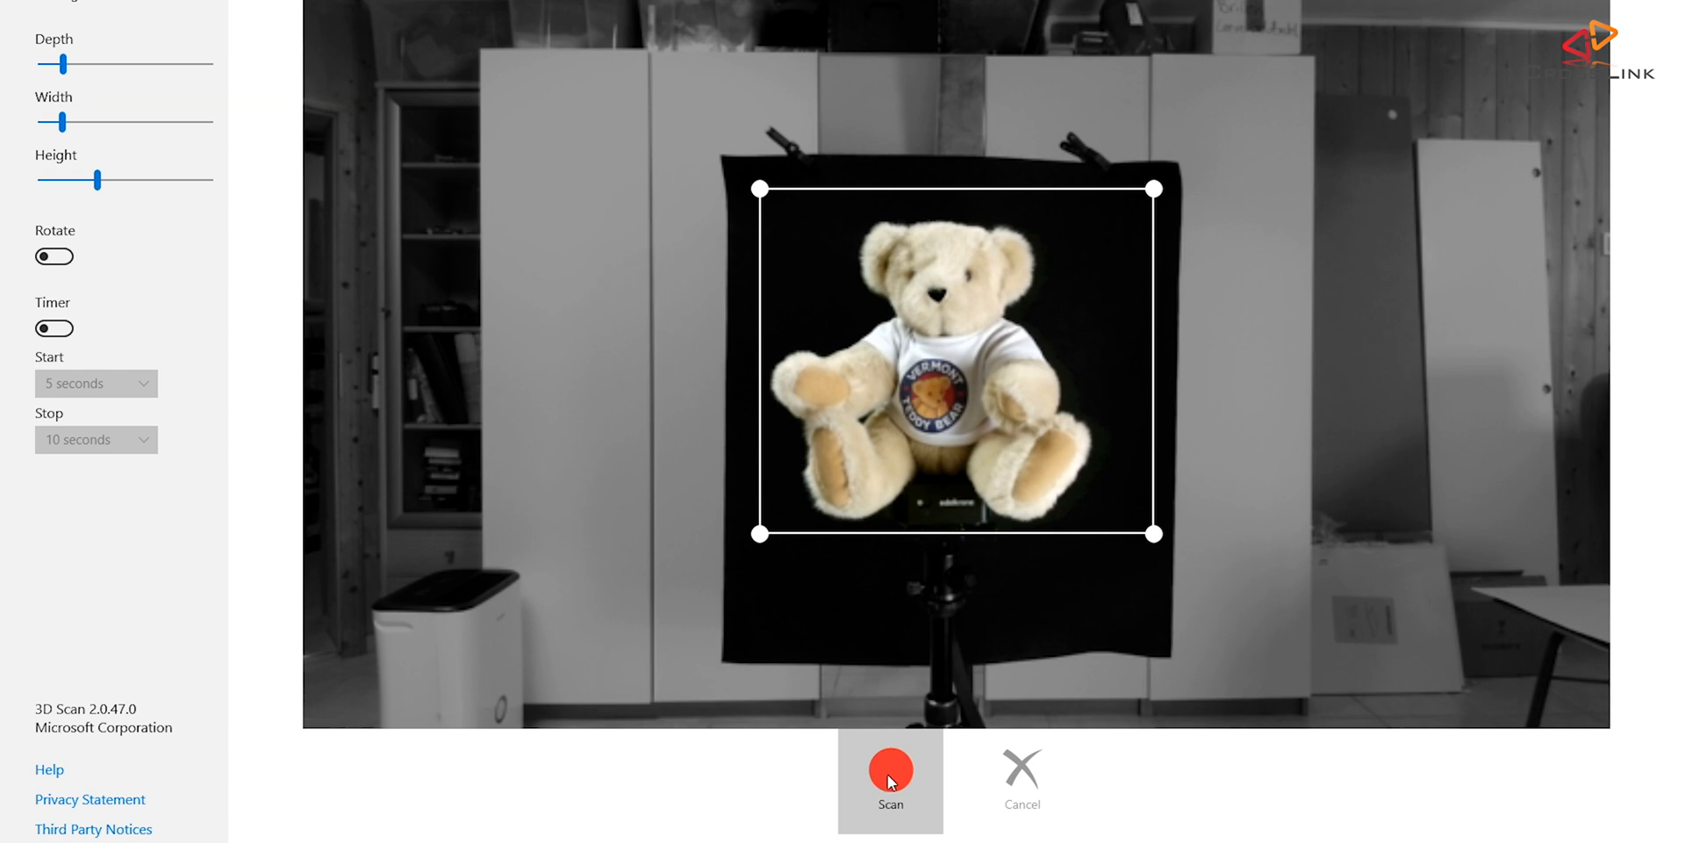
mouse_move(891, 780)
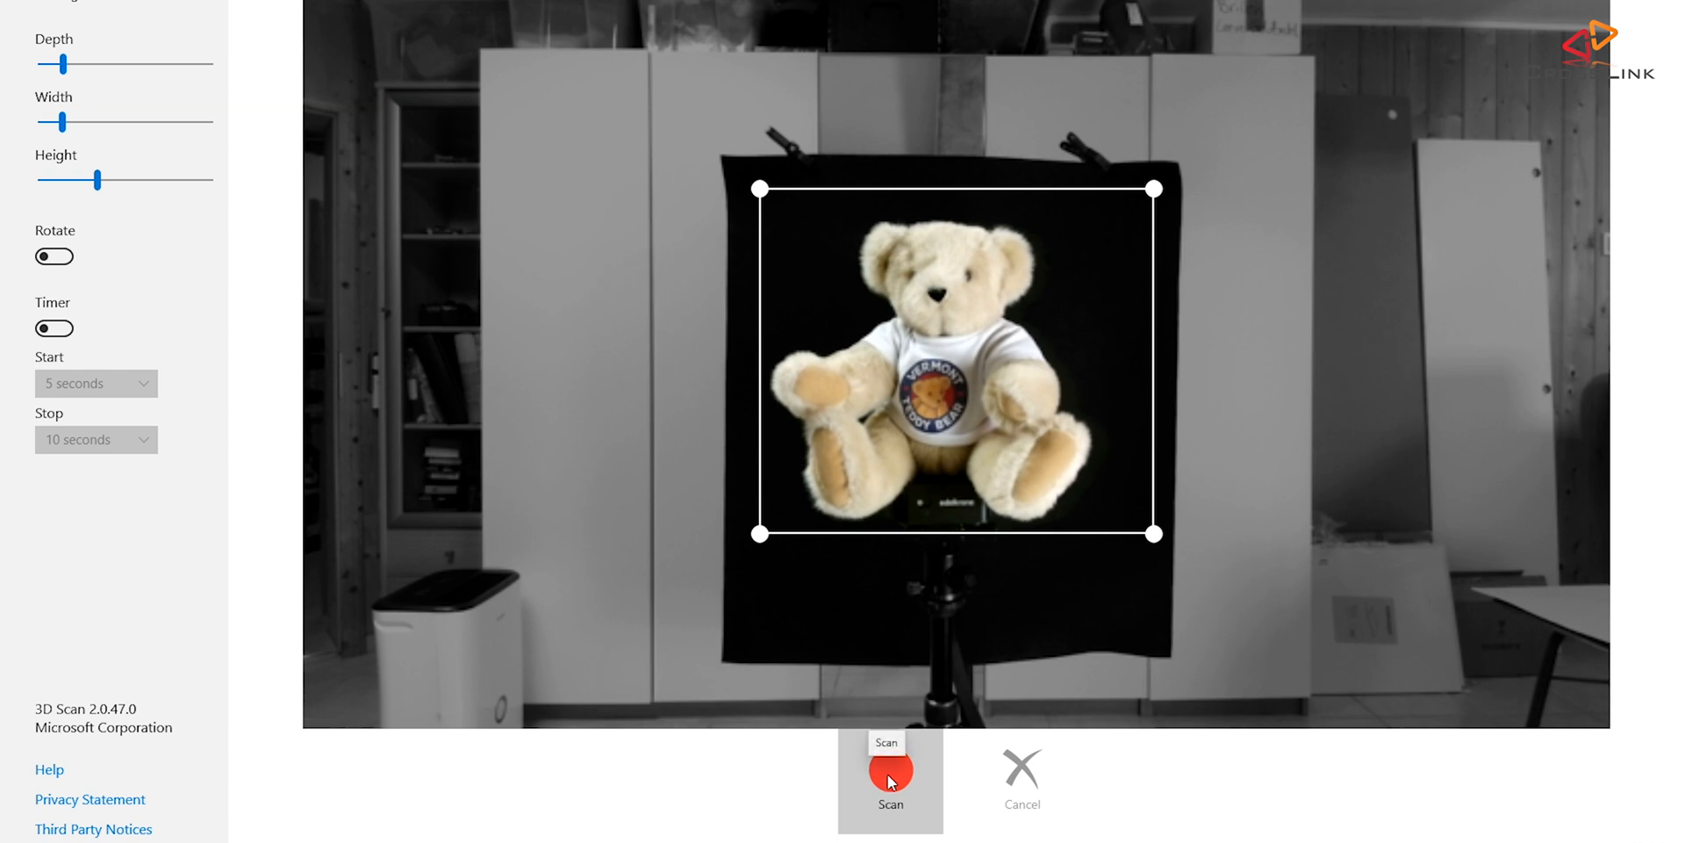
left_click(890, 779)
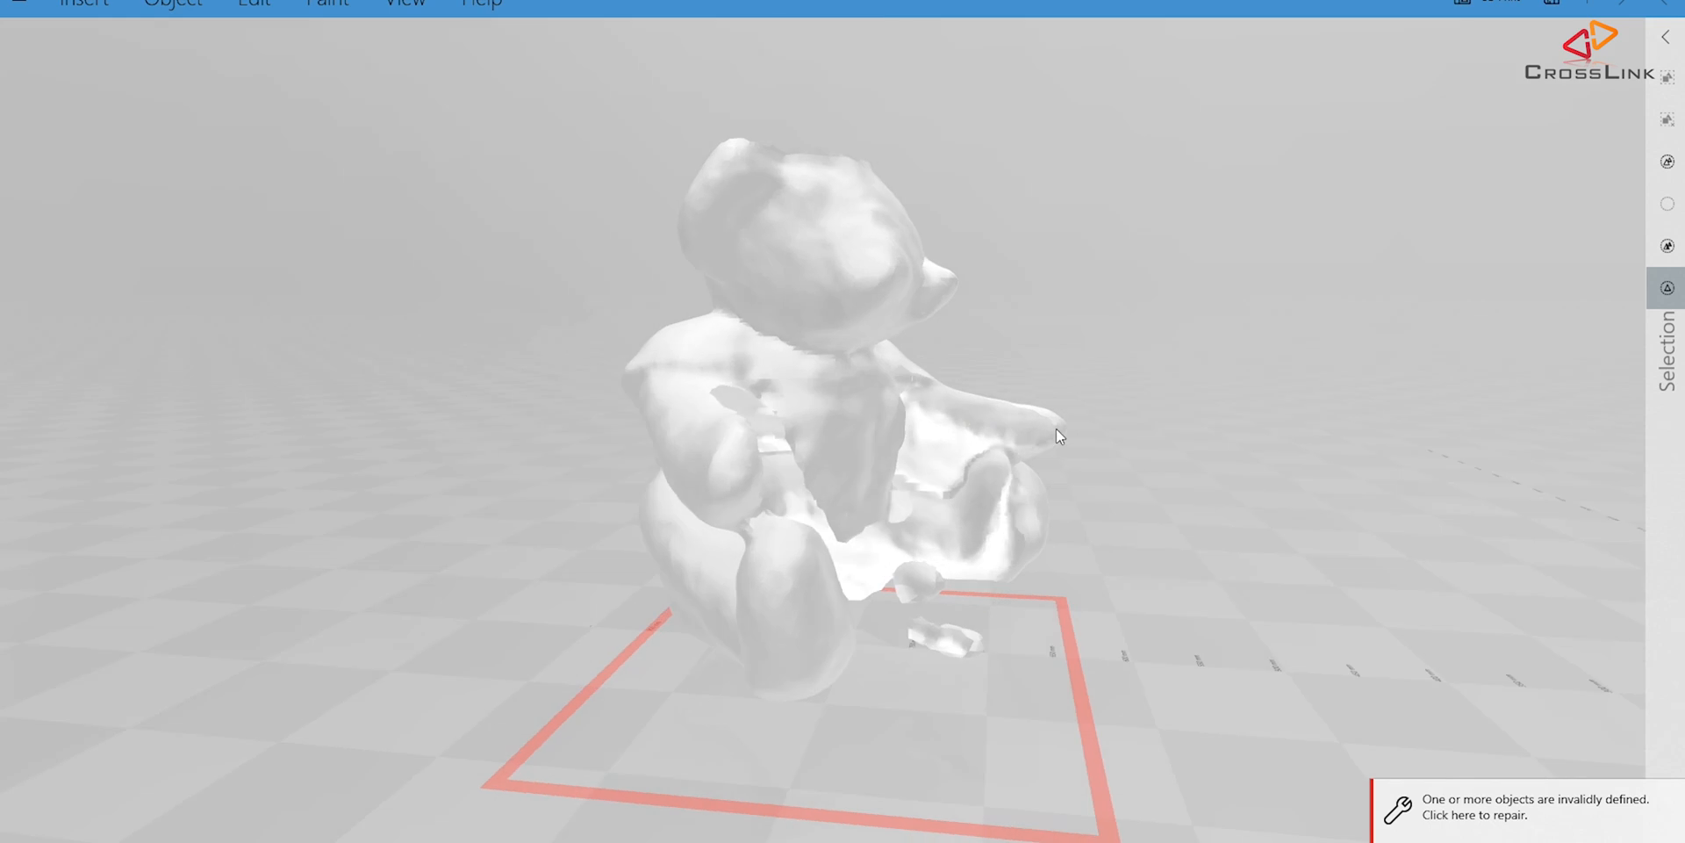
Orbit the third bear mesh to view its smooth back, then return to its gappy front
left_click_drag(1058, 435, 757, 527)
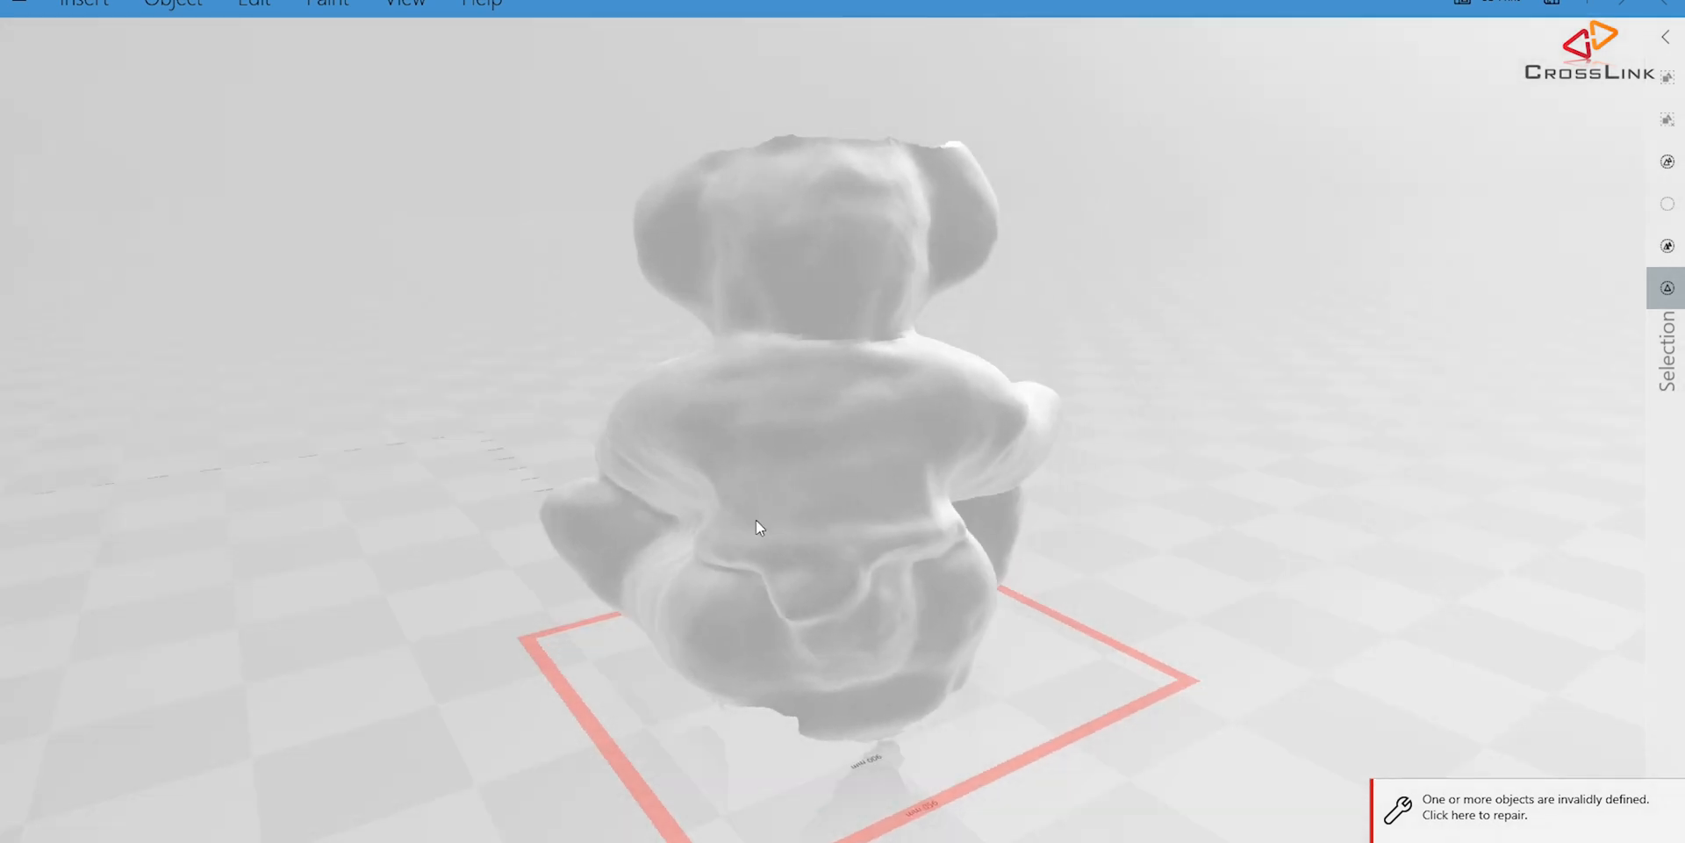
left_click_drag(757, 527, 688, 526)
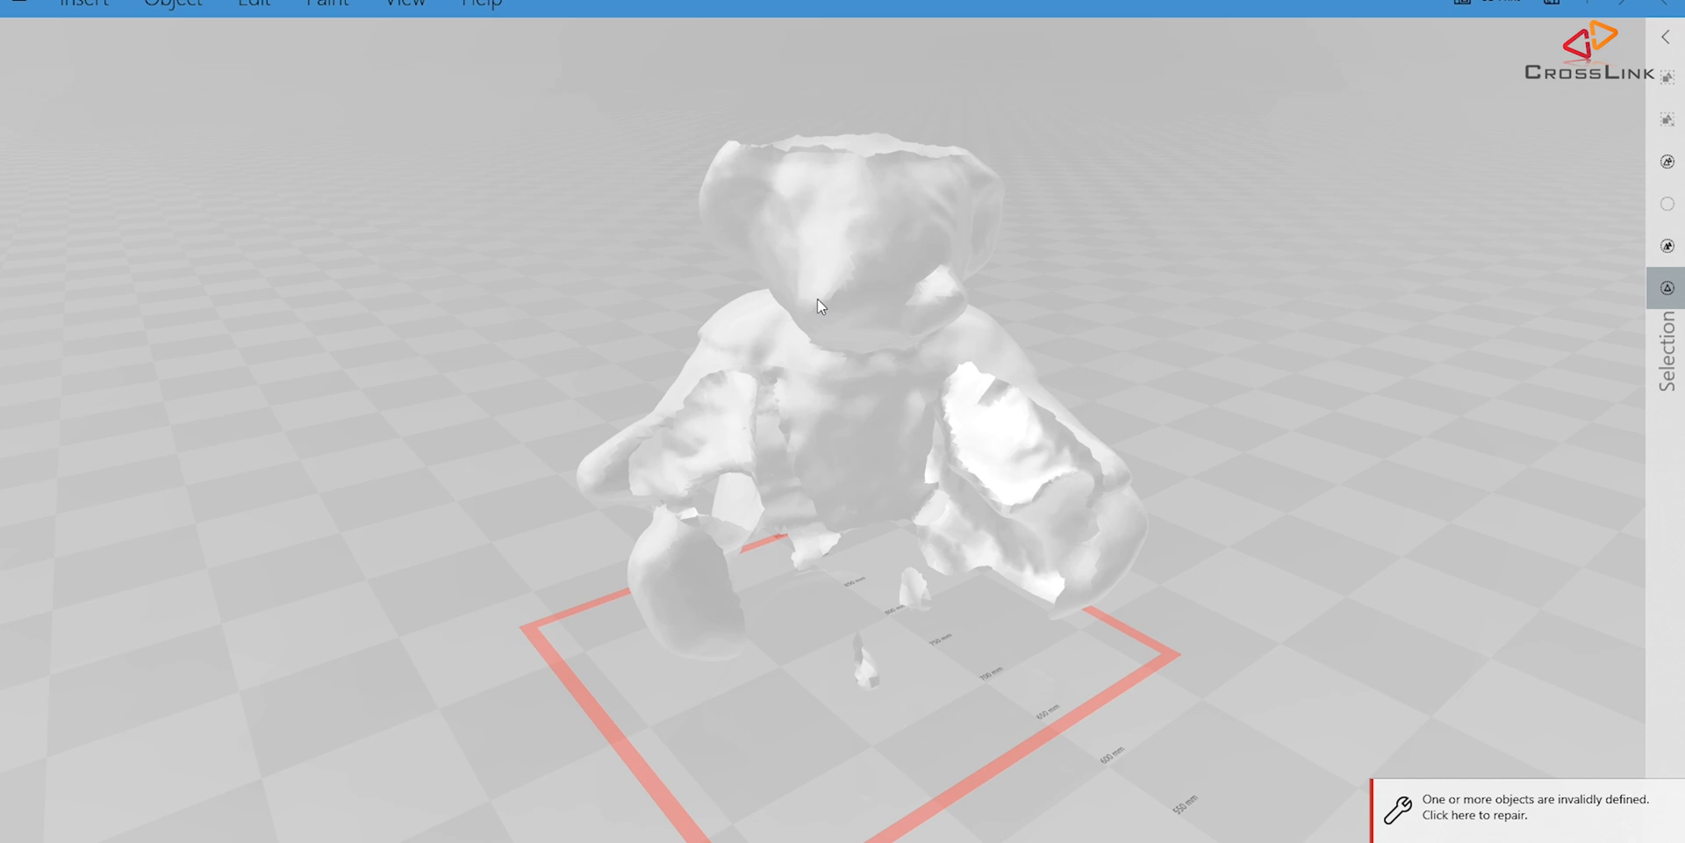
mouse_move(939, 326)
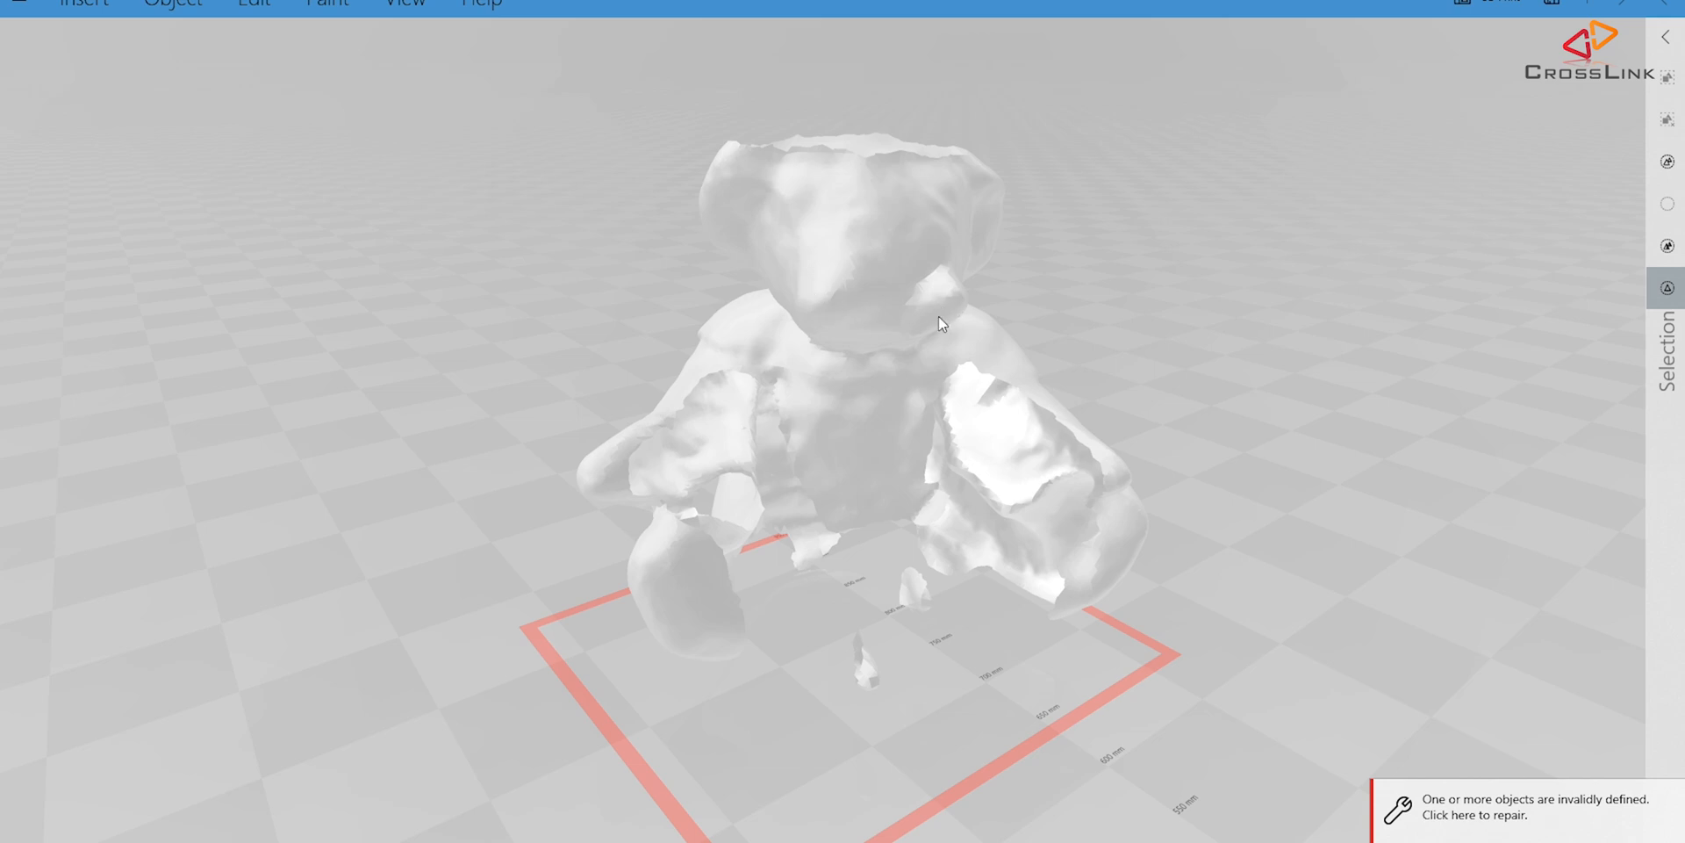